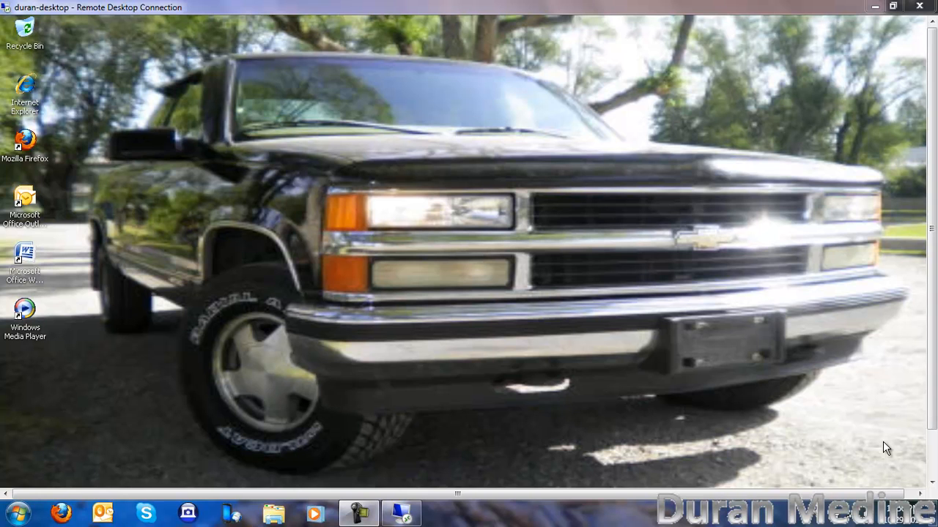
{"action": "mouse_move", "coordinate": [101, 20]}
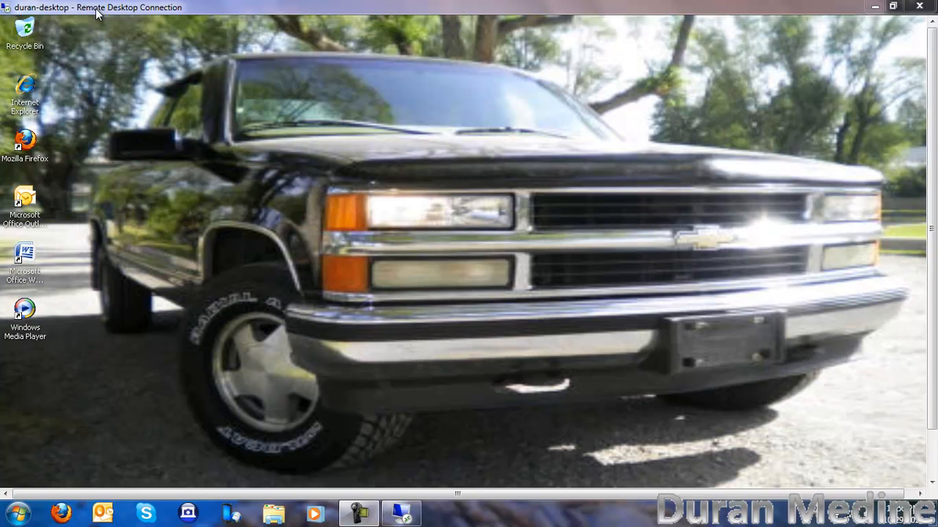
{"action": "mouse_move", "coordinate": [403, 182]}
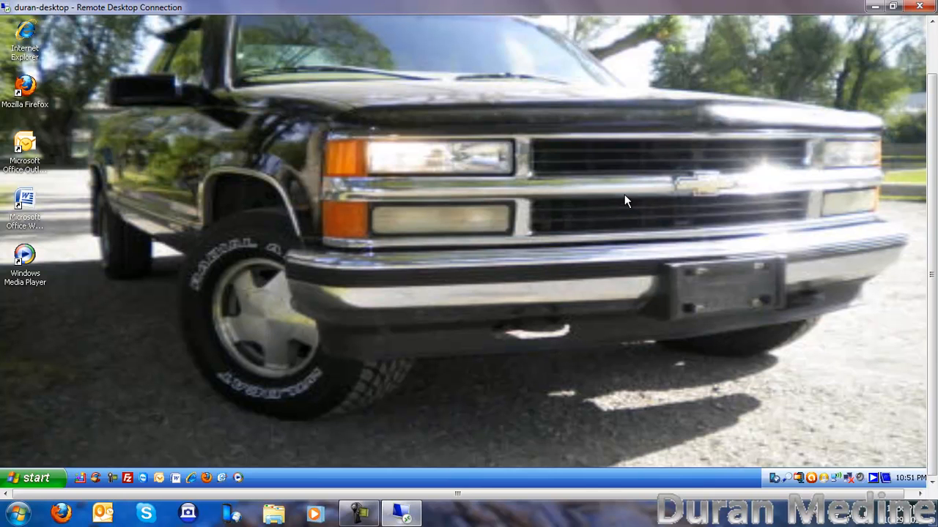
{"action": "mouse_move", "coordinate": [59, 442]}
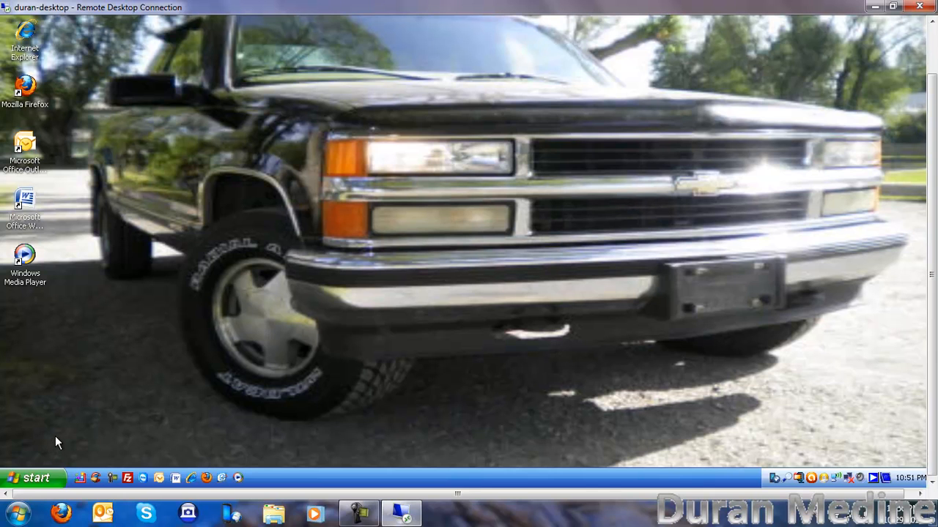
{"action": "mouse_move", "coordinate": [142, 361]}
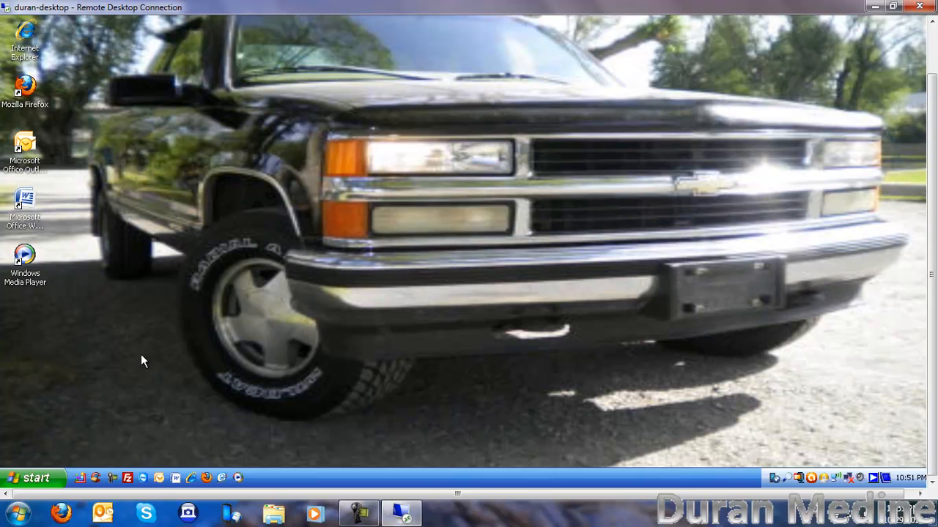
{"action": "mouse_move", "coordinate": [60, 470]}
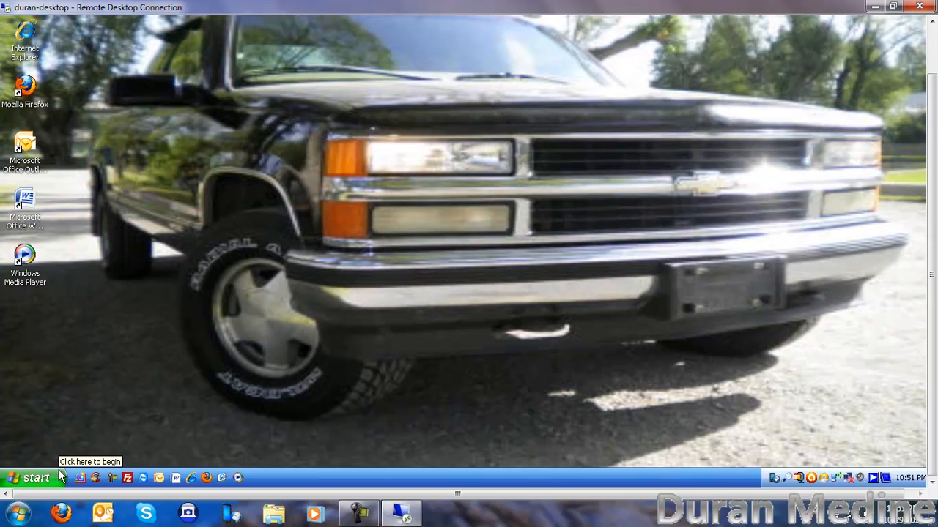
{"action": "mouse_move", "coordinate": [272, 374]}
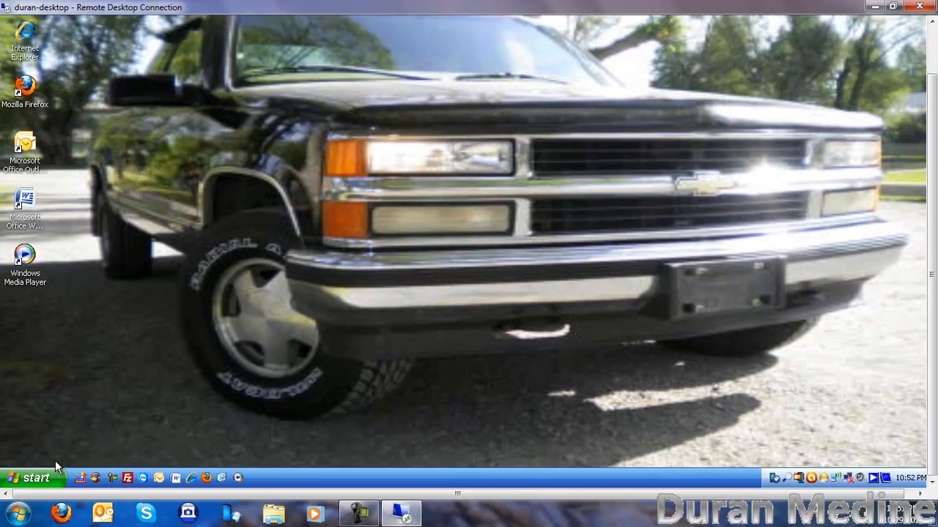
Lock the remote XP computer from Windows Security, unlock it, and bring up the Start menu
{"action": "left_click", "coordinate": [32, 477]}
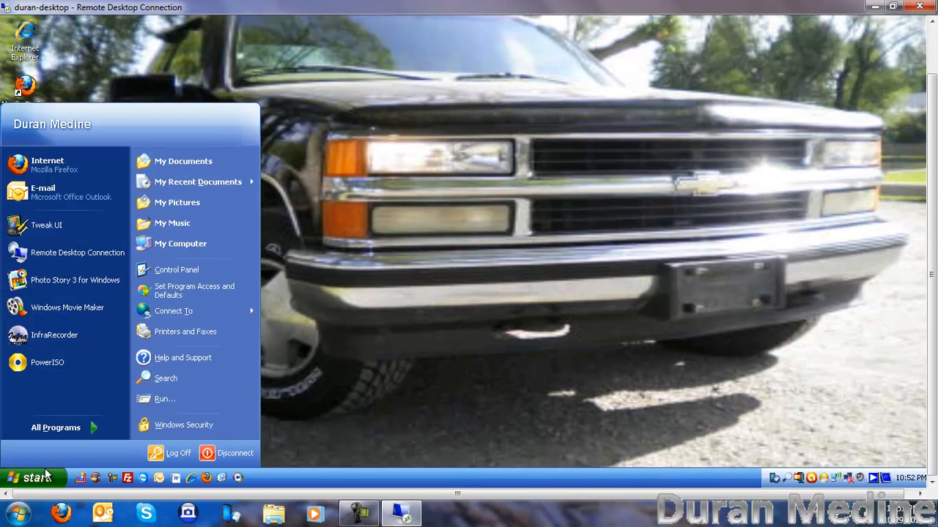
{"action": "mouse_move", "coordinate": [169, 425]}
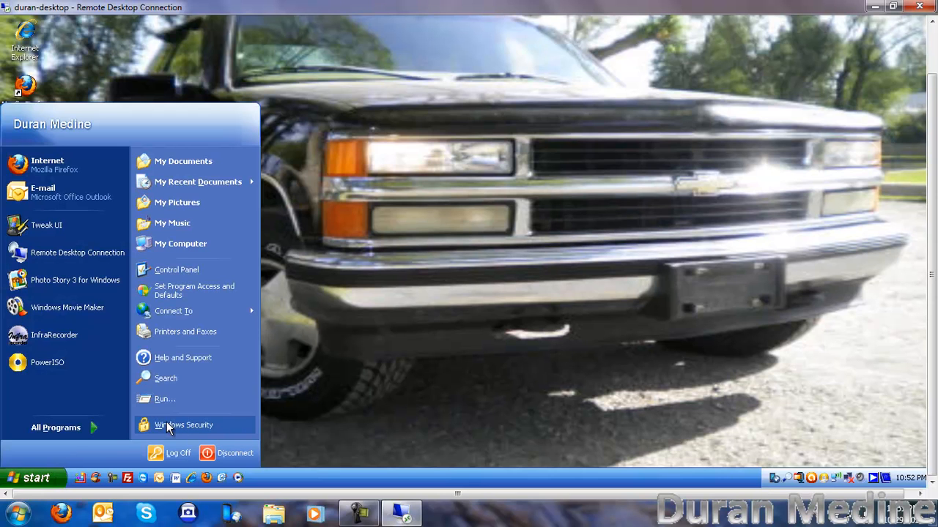
{"action": "mouse_move", "coordinate": [196, 430]}
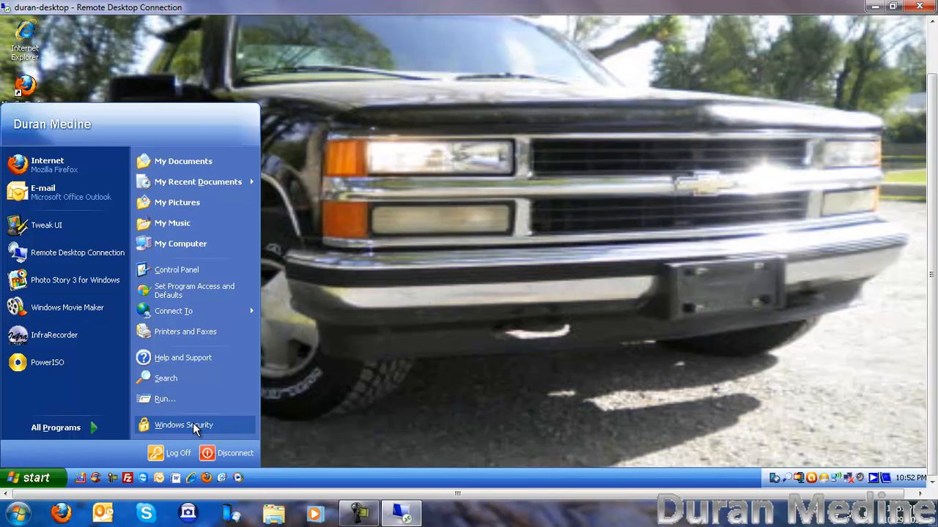
{"action": "left_click", "coordinate": [183, 425]}
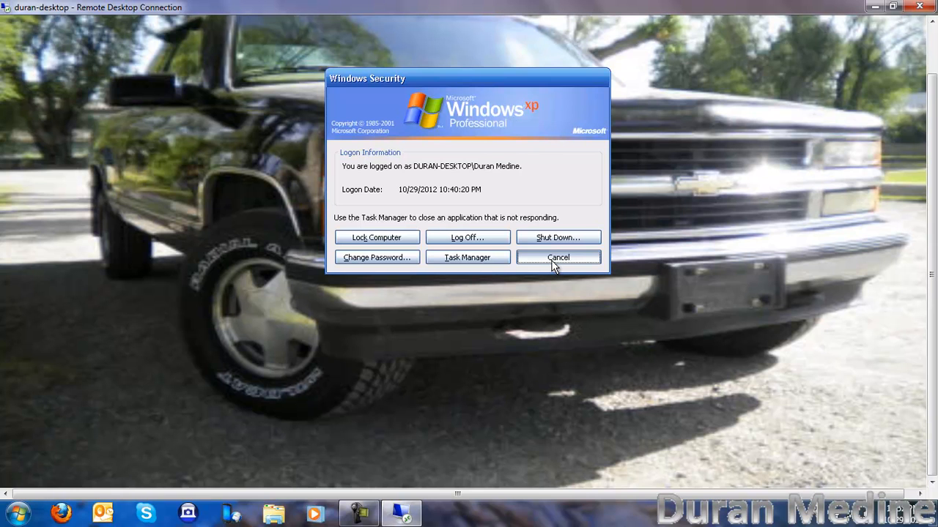
{"action": "mouse_move", "coordinate": [488, 260]}
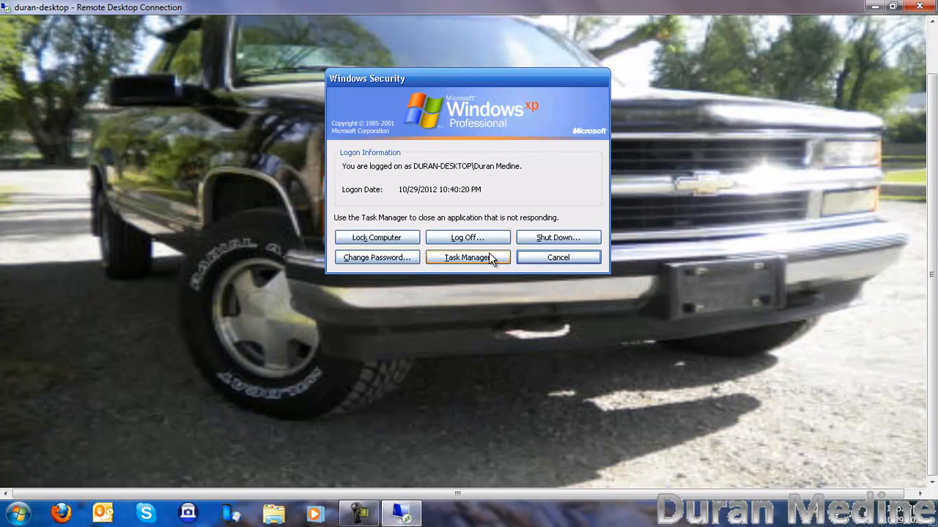
{"action": "left_click", "coordinate": [376, 237]}
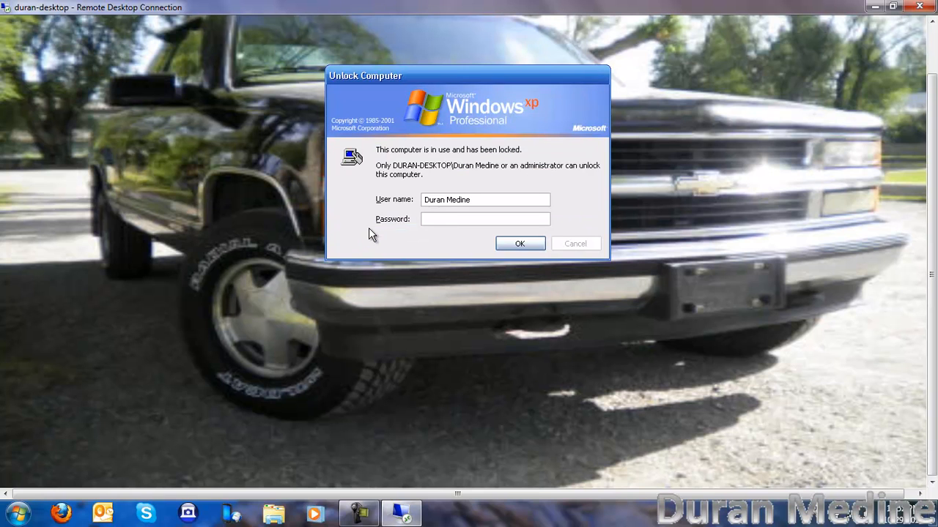
{"action": "left_click", "coordinate": [520, 243]}
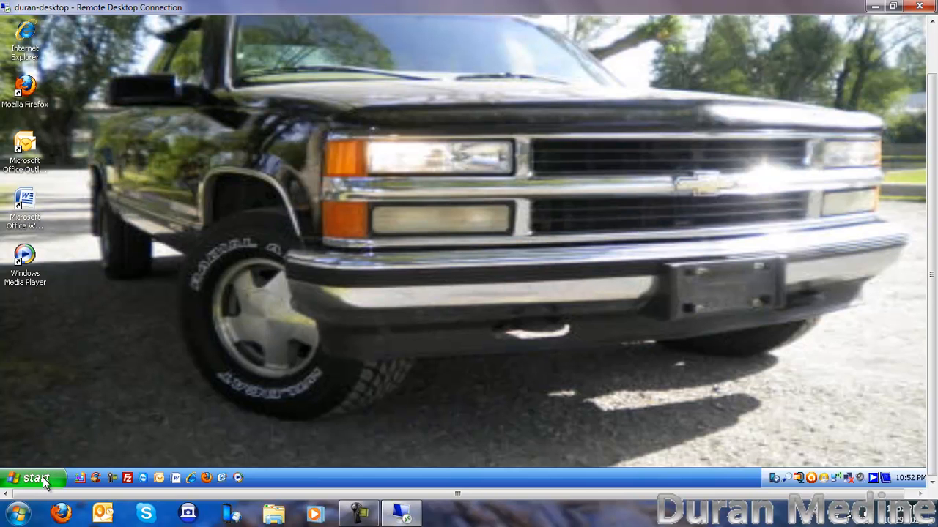
{"action": "left_click", "coordinate": [35, 478]}
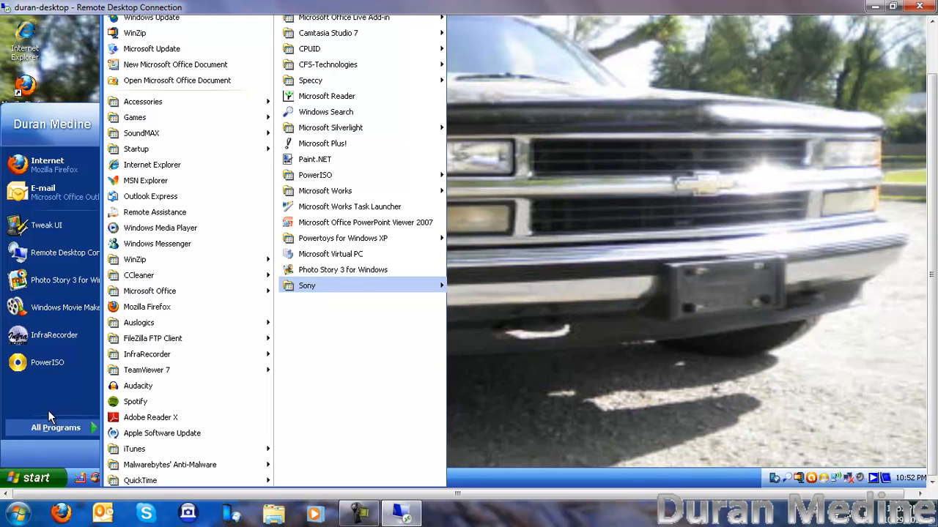
{"action": "mouse_move", "coordinate": [182, 386]}
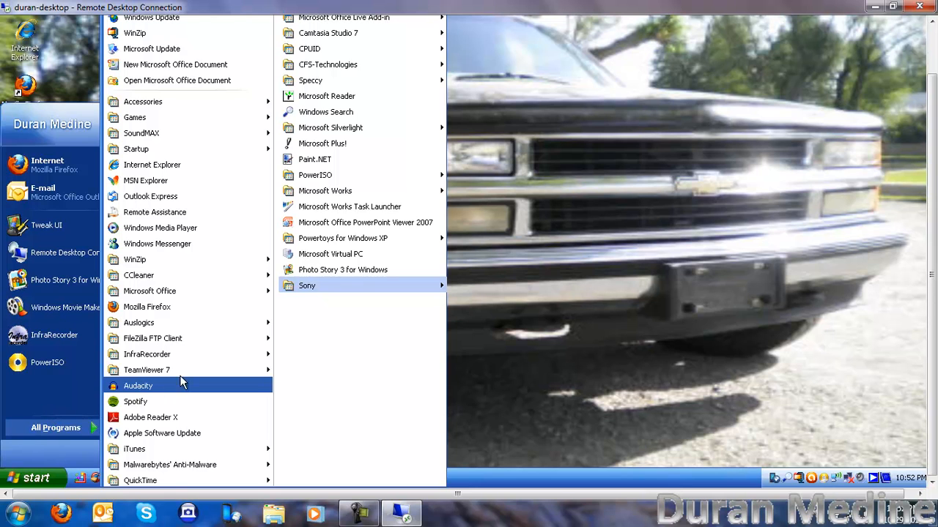
{"action": "mouse_move", "coordinate": [342, 269]}
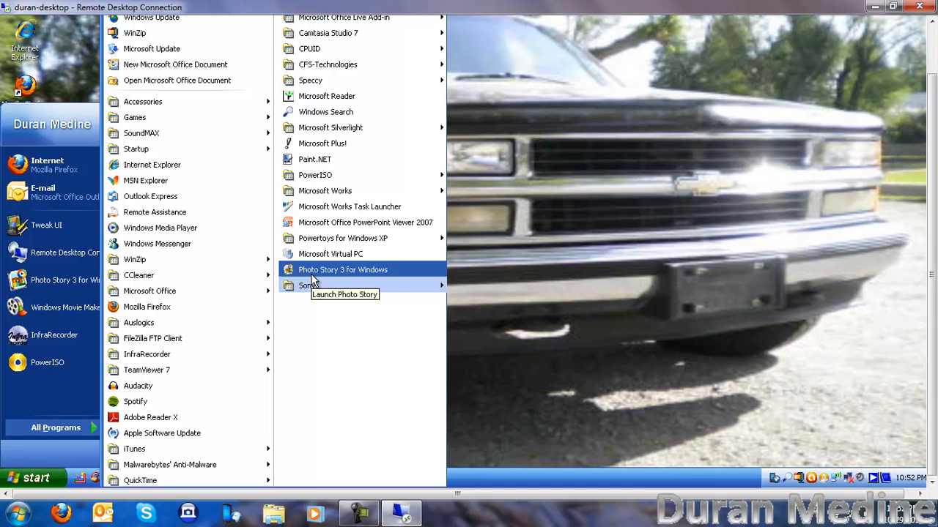
{"action": "mouse_move", "coordinate": [318, 285]}
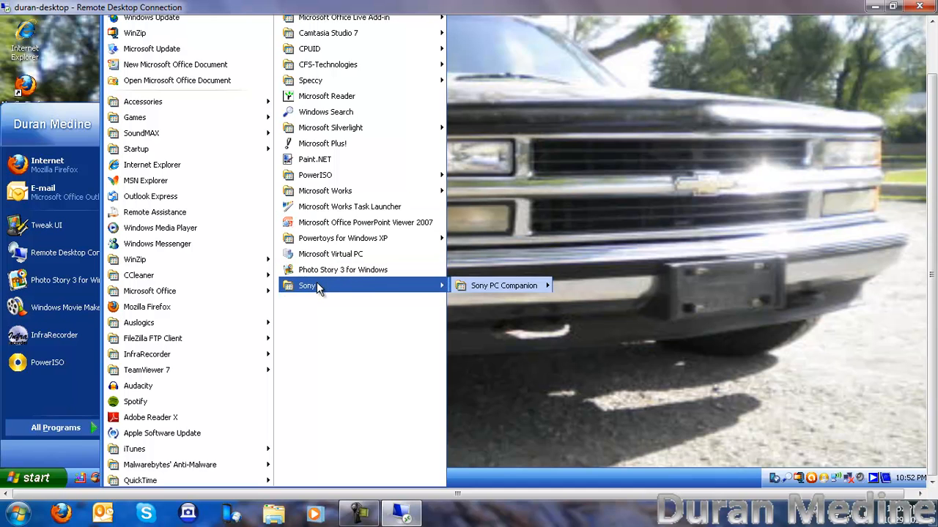
{"action": "mouse_move", "coordinate": [503, 286]}
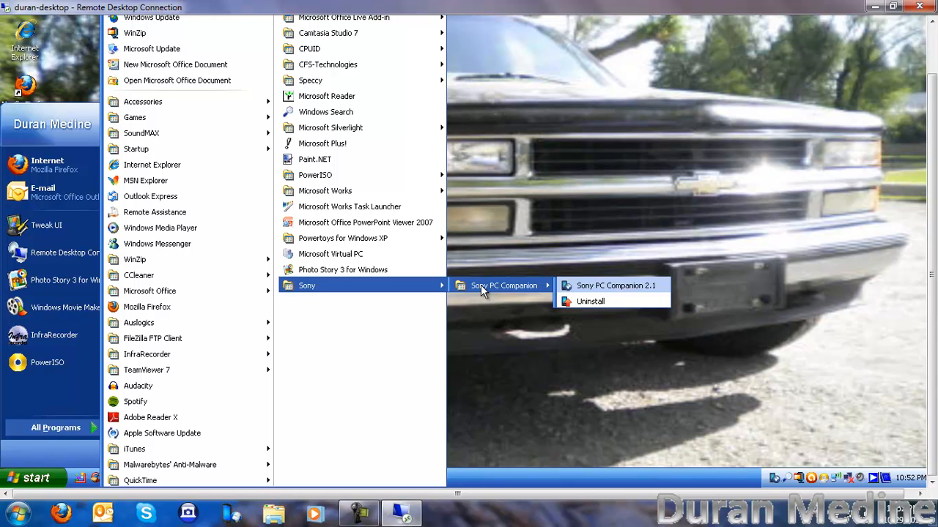
{"action": "mouse_move", "coordinate": [143, 101]}
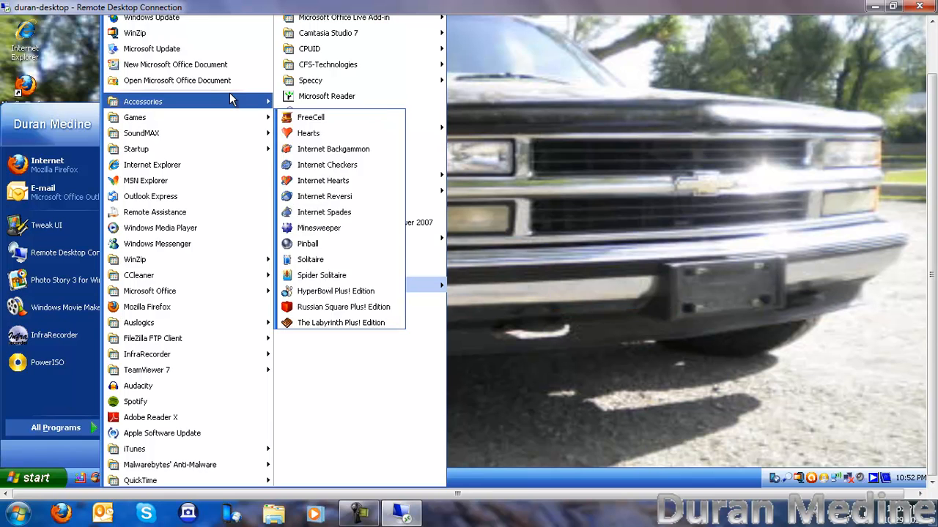
{"action": "mouse_move", "coordinate": [249, 107]}
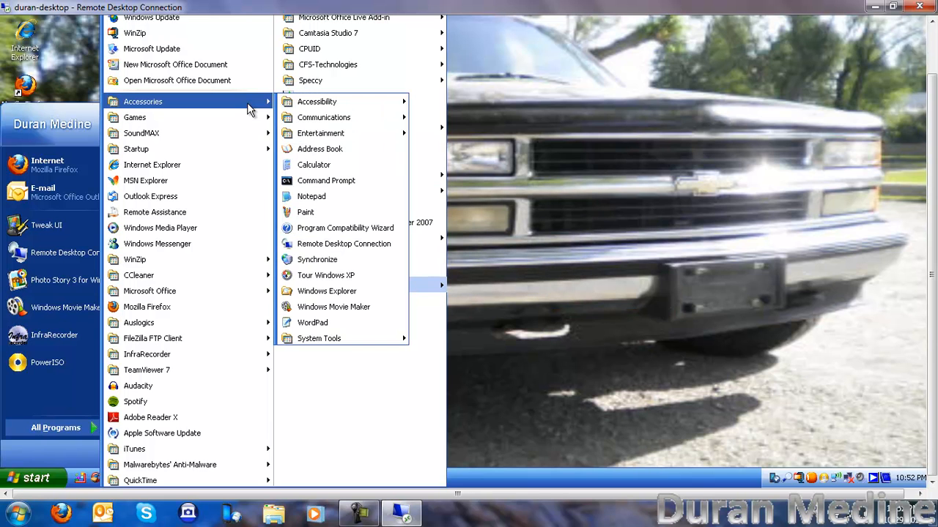
{"action": "mouse_move", "coordinate": [379, 252]}
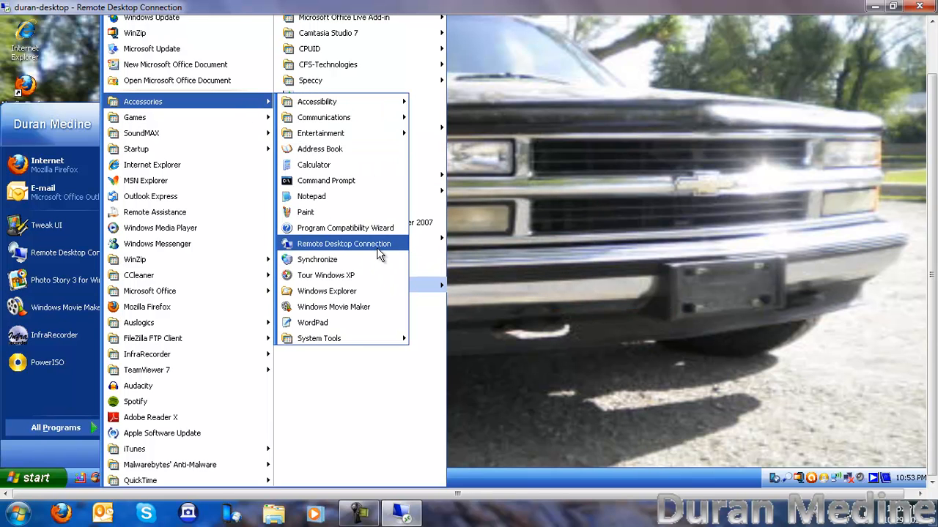
Launch XP's Remote Desktop client, expand Options, and review colour depth and Local Resources
{"action": "left_click", "coordinate": [344, 243]}
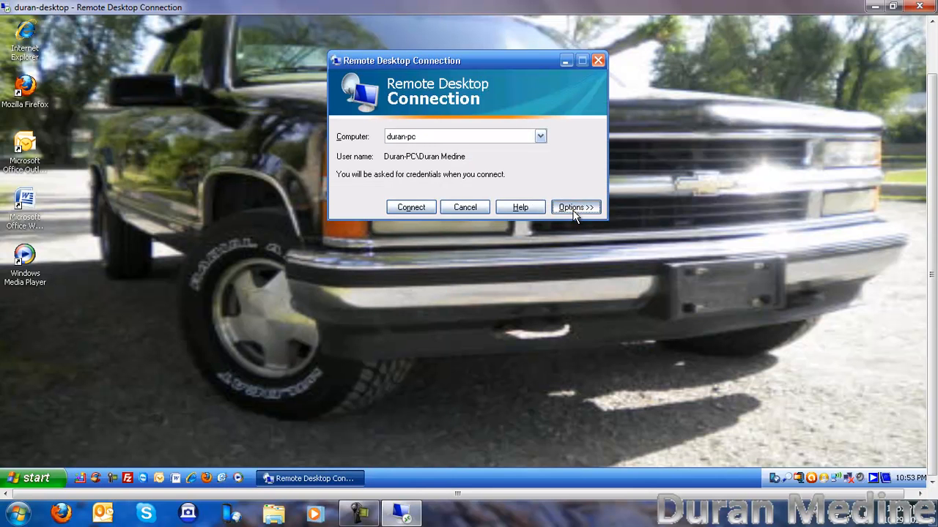
{"action": "left_click", "coordinate": [575, 206]}
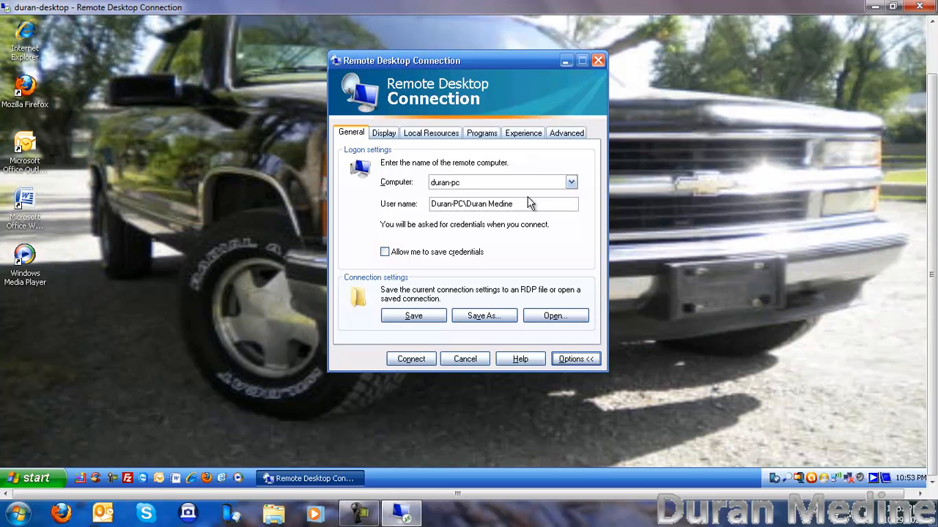
{"action": "left_click", "coordinate": [383, 132]}
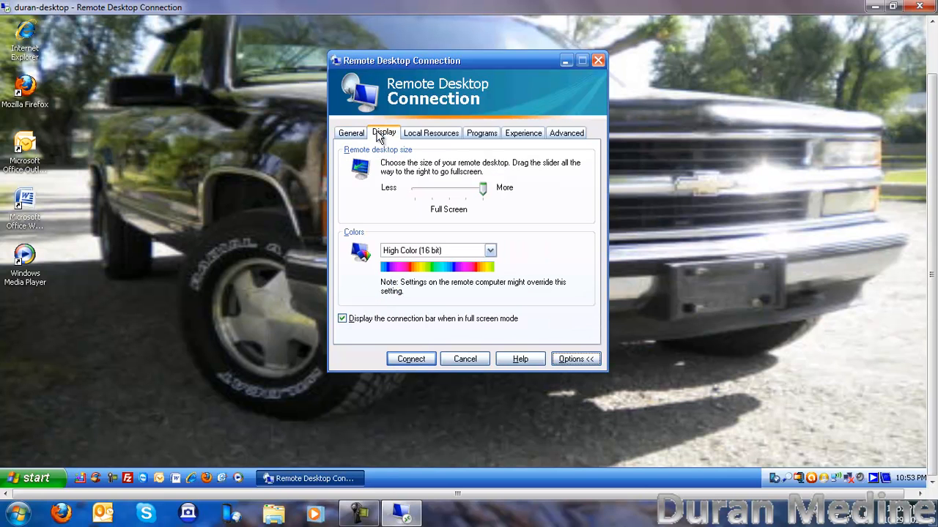
{"action": "mouse_move", "coordinate": [438, 202]}
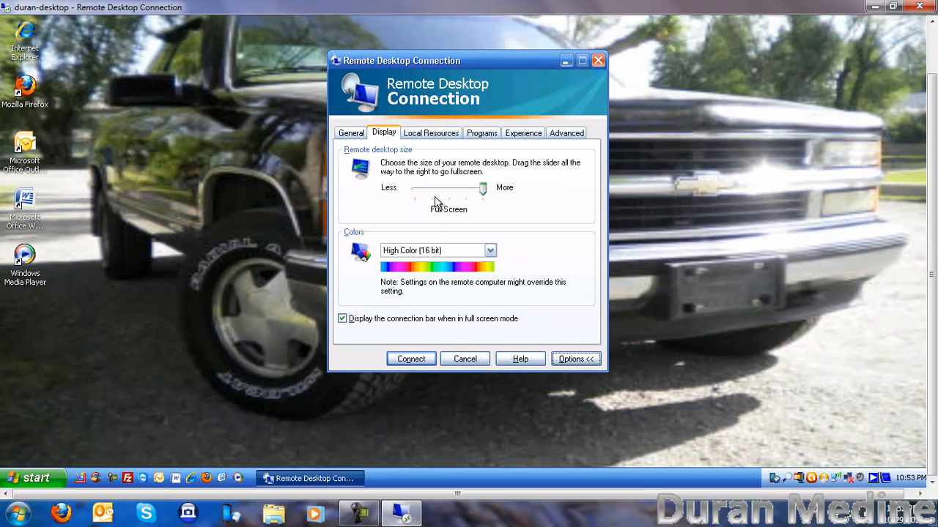
{"action": "left_click", "coordinate": [433, 250]}
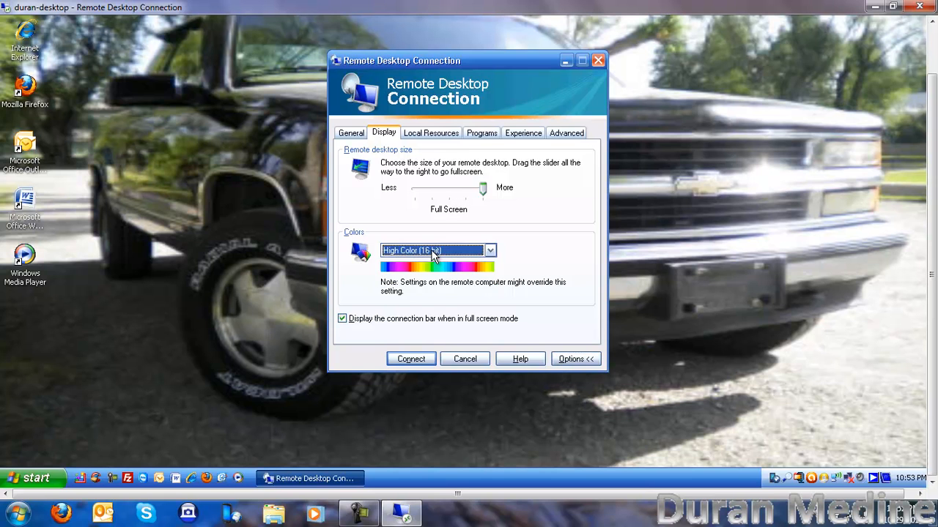
{"action": "mouse_move", "coordinate": [396, 253]}
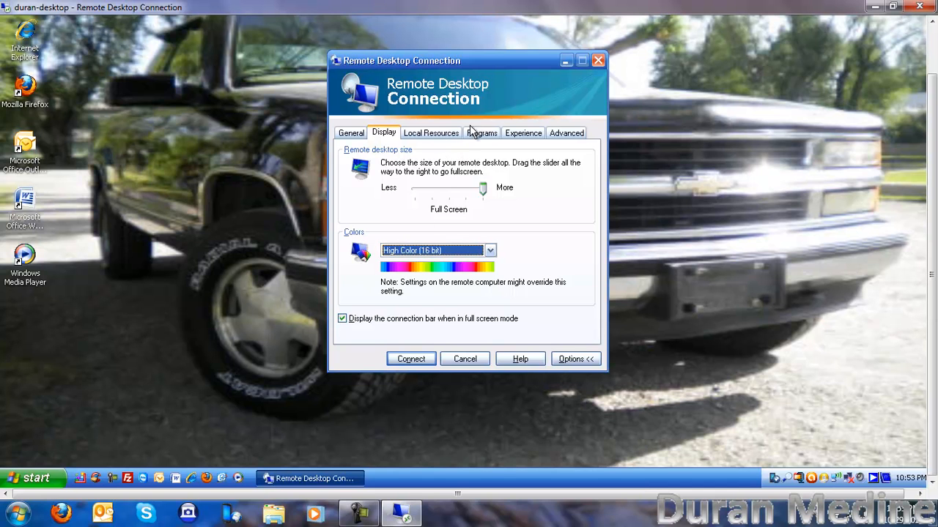
{"action": "left_click", "coordinate": [431, 133]}
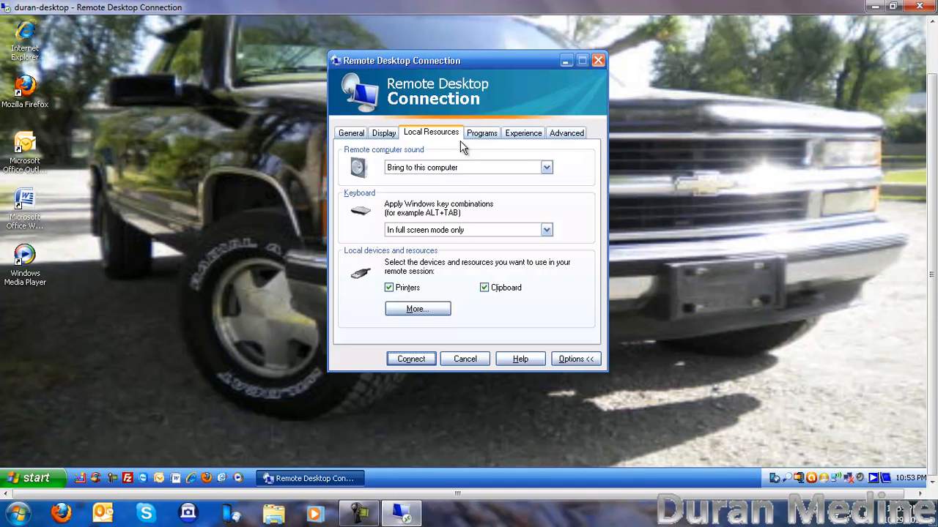
{"action": "mouse_move", "coordinate": [478, 142]}
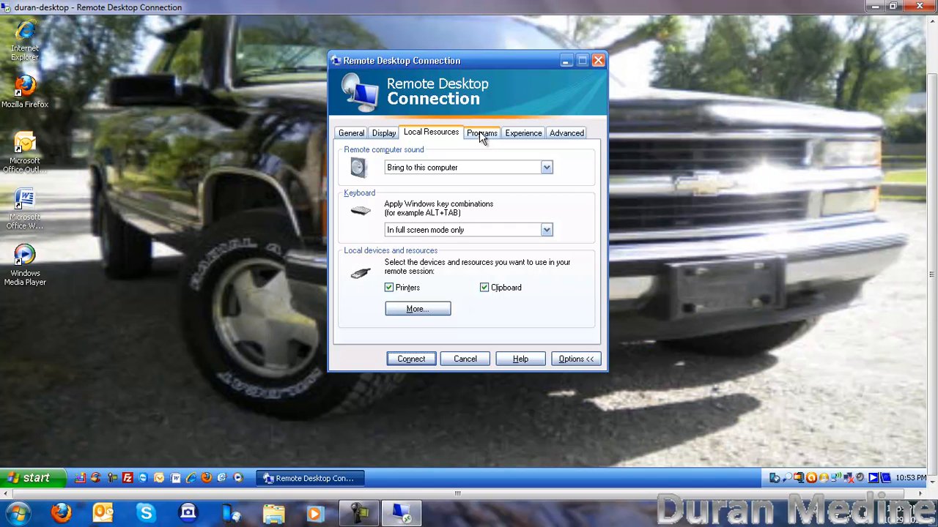
Review the Programs, Experience and Advanced pages of the nested client, then close it
{"action": "left_click", "coordinate": [481, 132]}
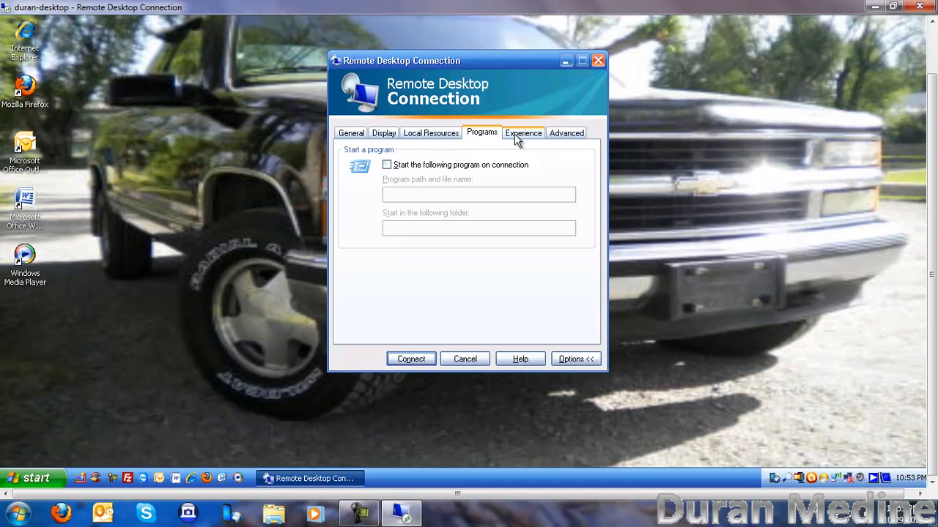
{"action": "mouse_move", "coordinate": [524, 138]}
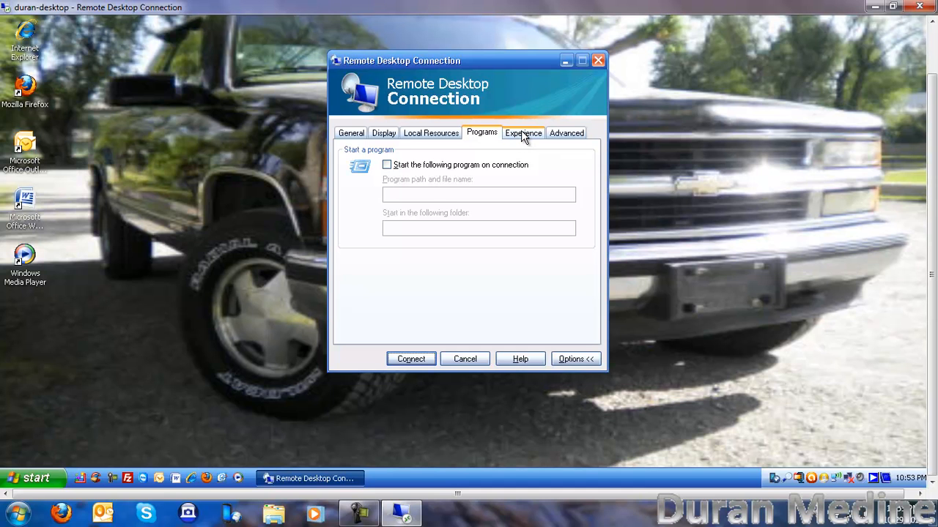
{"action": "left_click", "coordinate": [523, 132]}
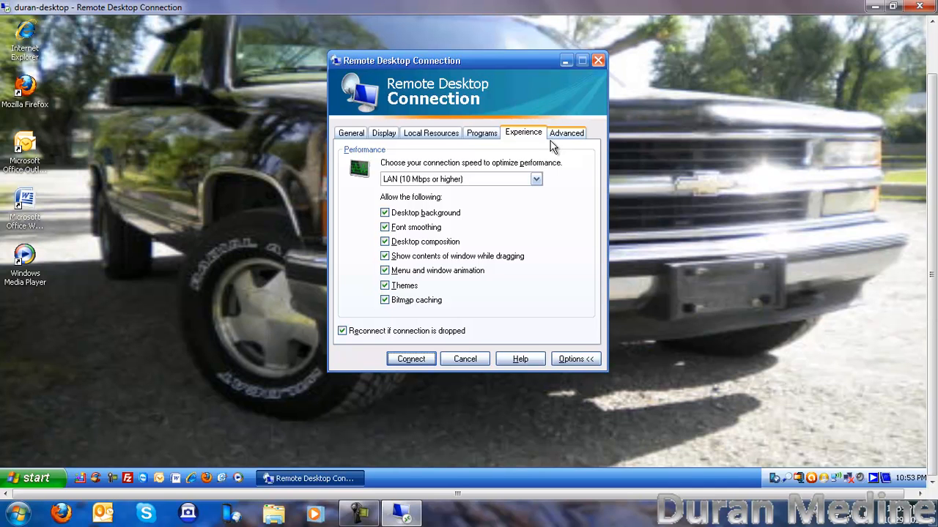
{"action": "mouse_move", "coordinate": [556, 142]}
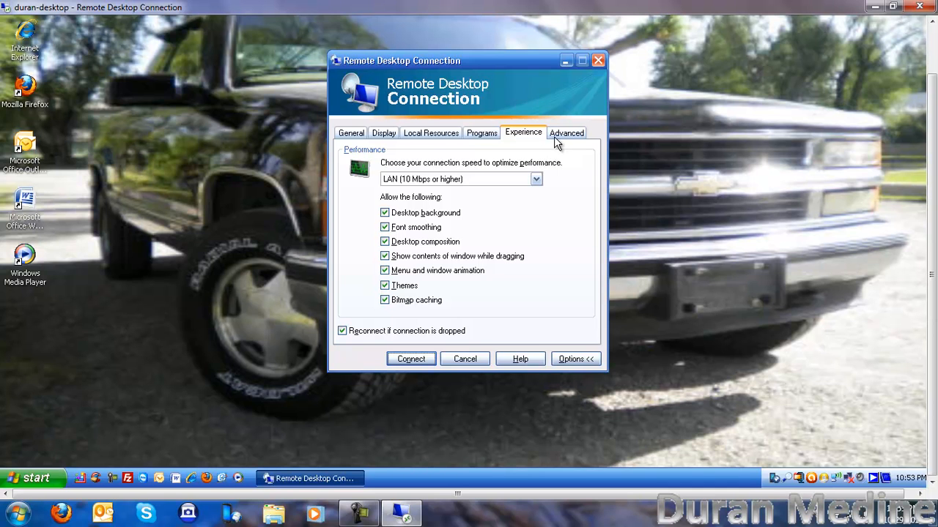
{"action": "left_click", "coordinate": [566, 133]}
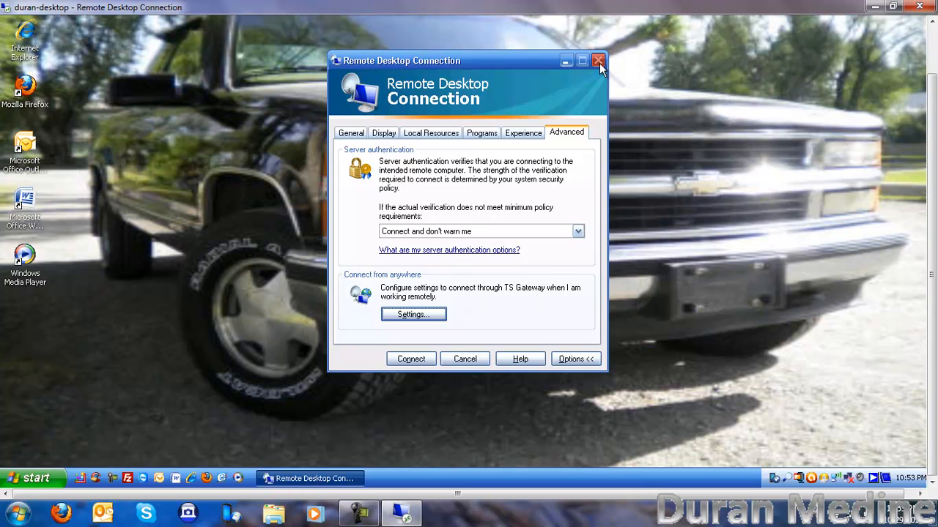
{"action": "left_click", "coordinate": [596, 60]}
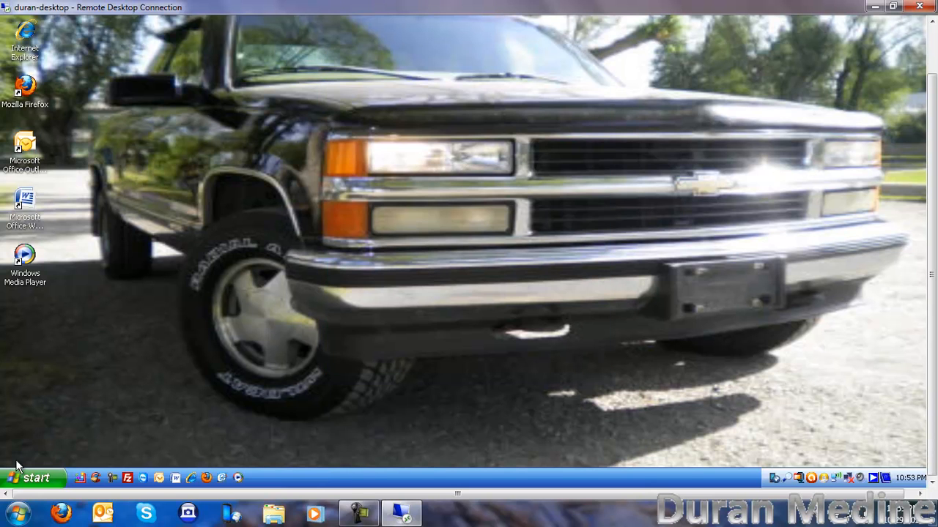
{"action": "left_click", "coordinate": [32, 478]}
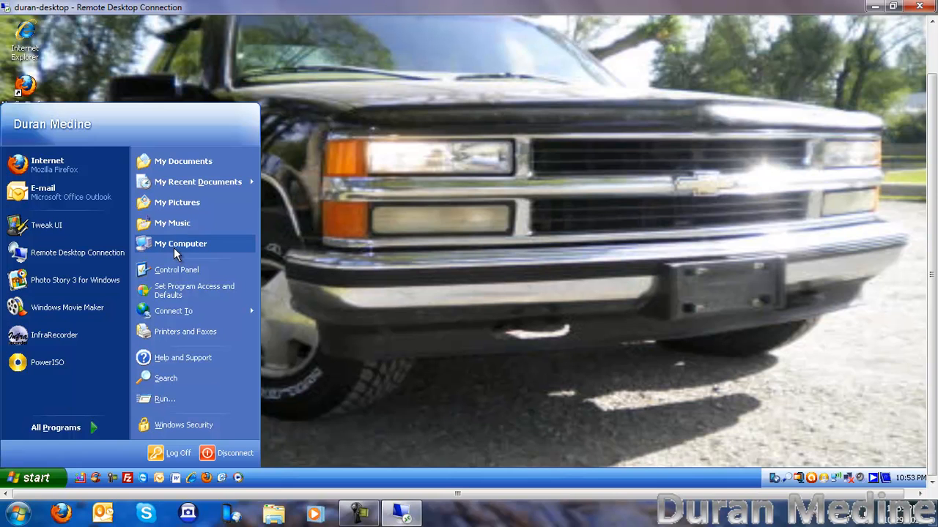
{"action": "right_click", "coordinate": [181, 243]}
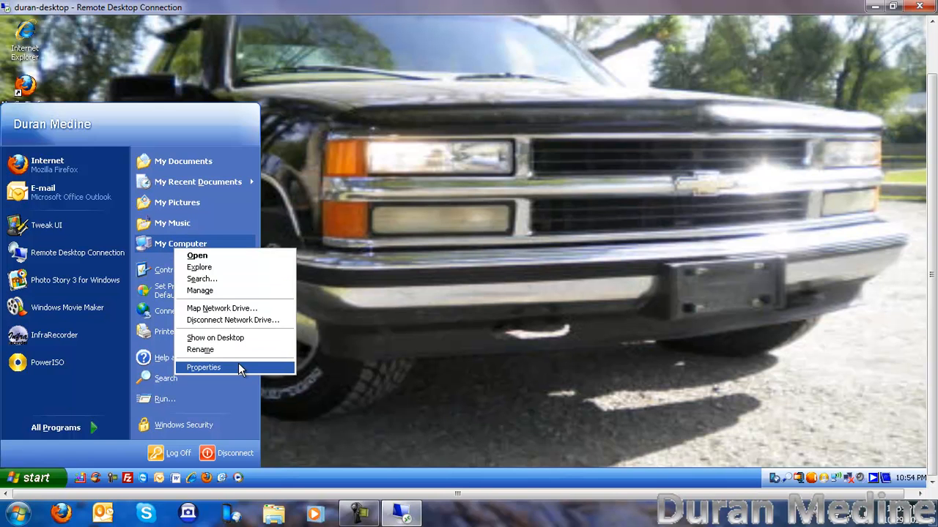
{"action": "left_click", "coordinate": [204, 367]}
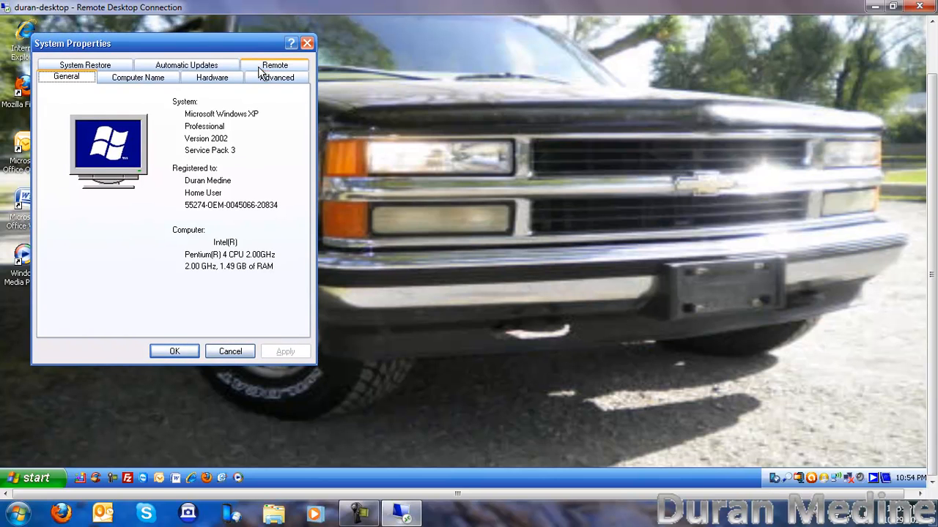
{"action": "left_click", "coordinate": [275, 64]}
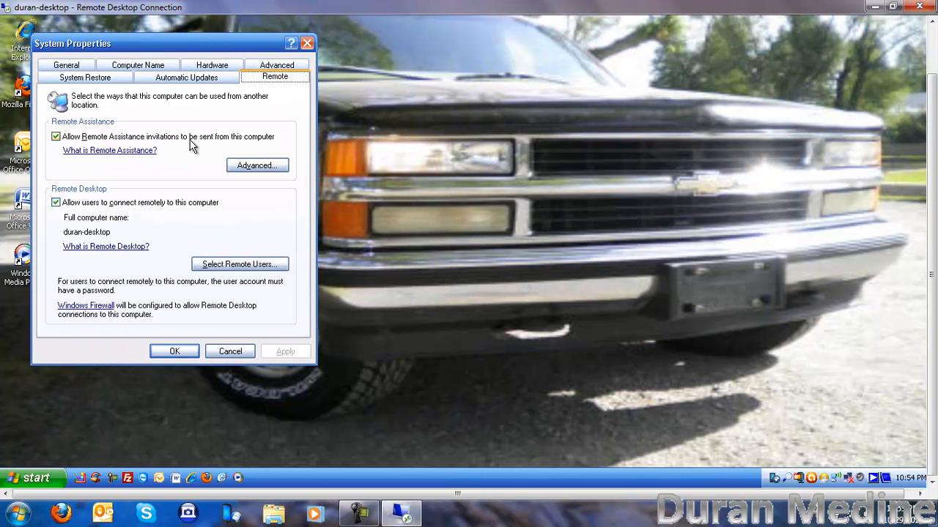
{"action": "mouse_move", "coordinate": [305, 137]}
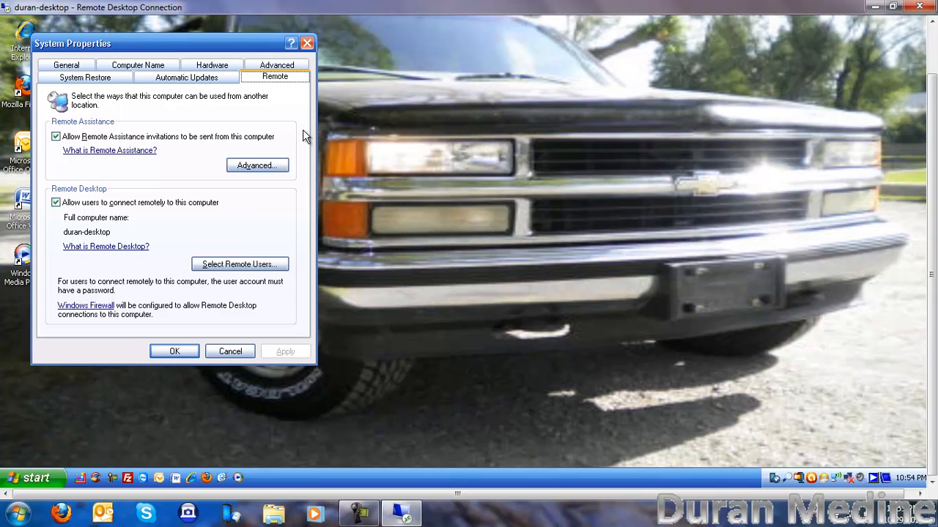
{"action": "mouse_move", "coordinate": [245, 363]}
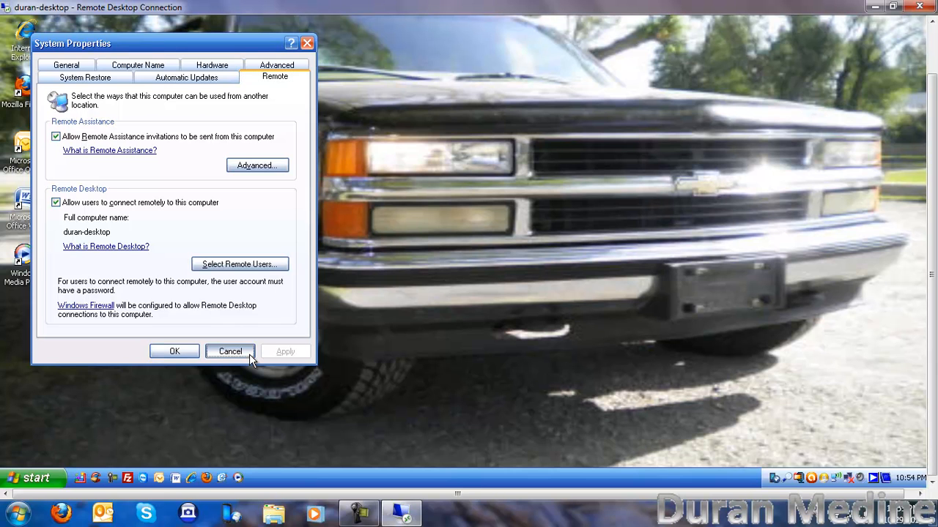
{"action": "left_click", "coordinate": [230, 351]}
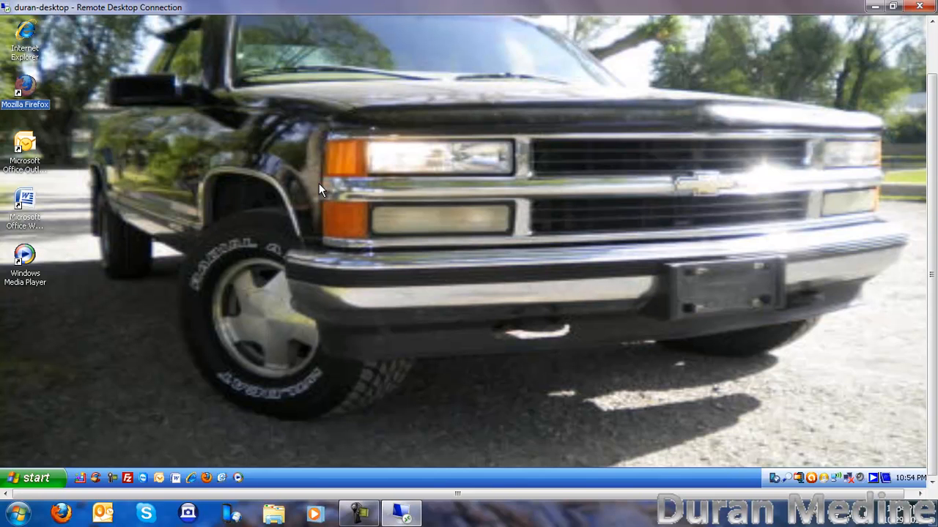
{"action": "mouse_move", "coordinate": [253, 277]}
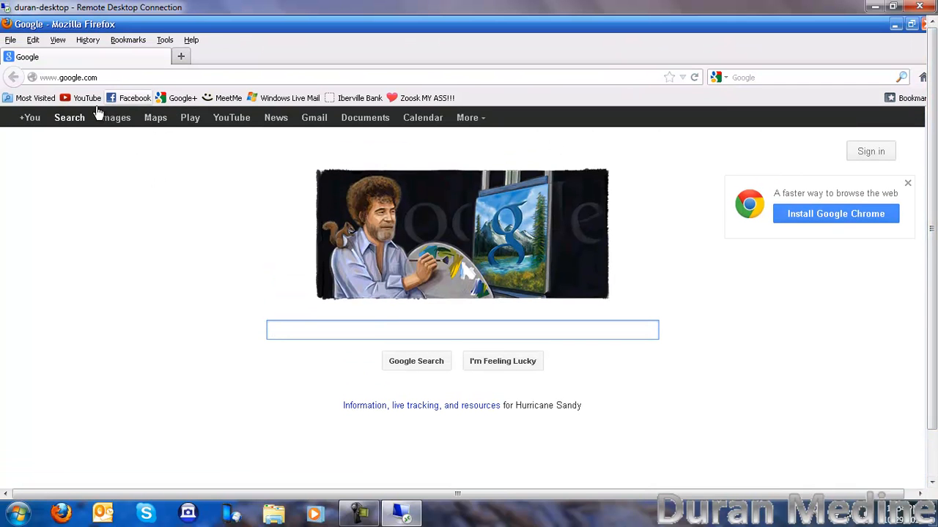
View Firefox's version in Help > About, close it, and exit Firefox
{"action": "left_click", "coordinate": [190, 39]}
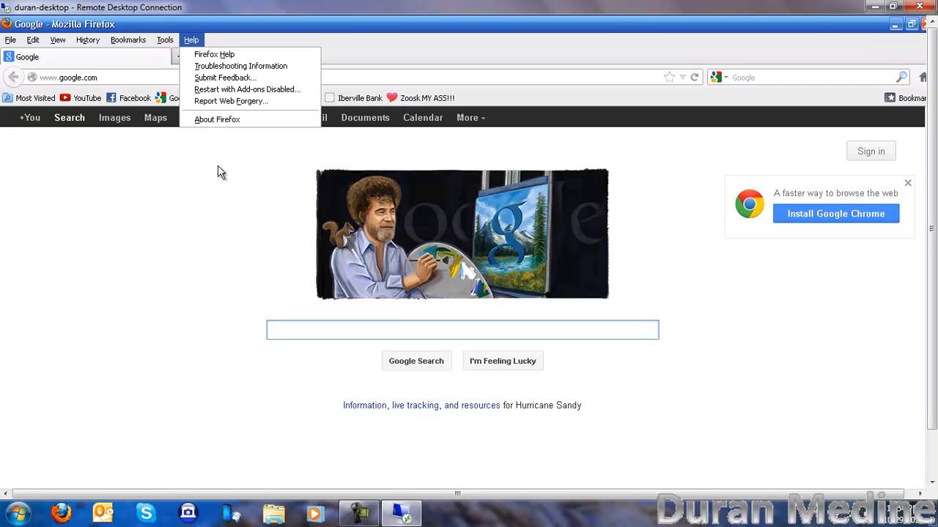
{"action": "left_click", "coordinate": [217, 119]}
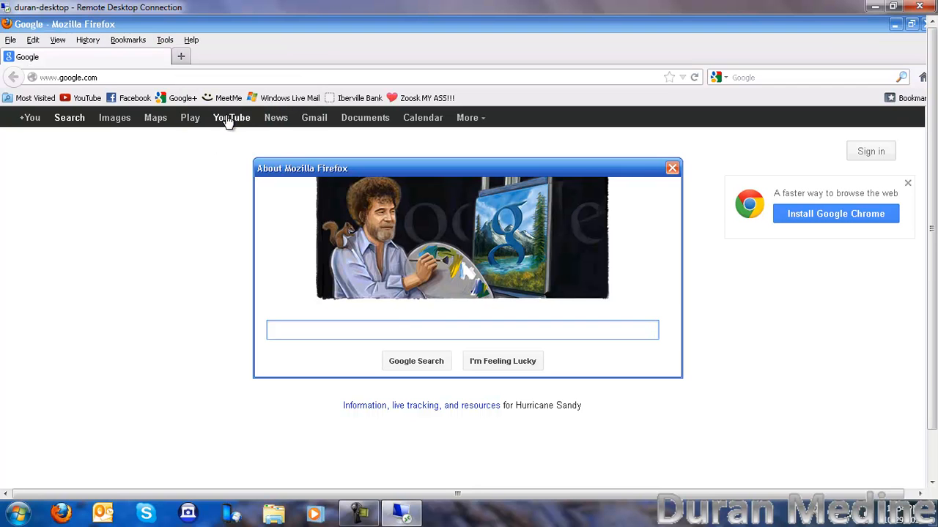
{"action": "left_click", "coordinate": [671, 168]}
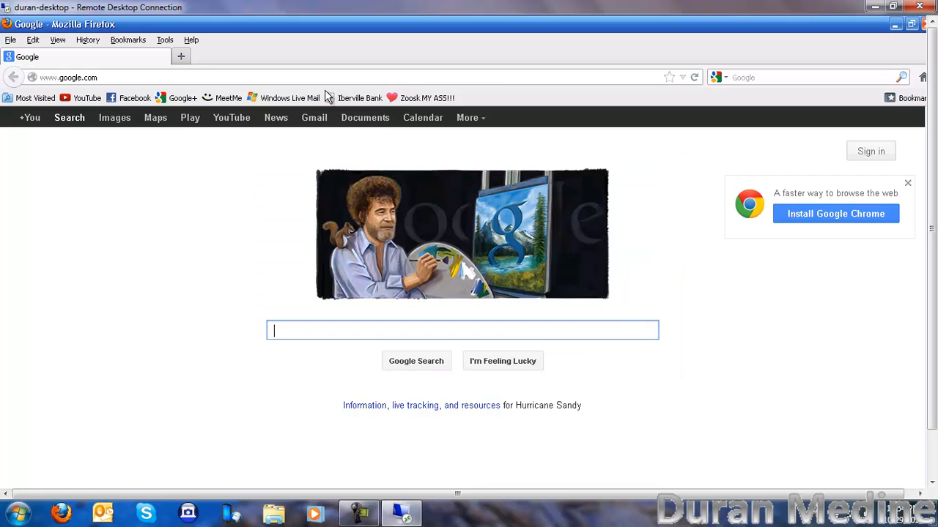
{"action": "left_click", "coordinate": [13, 39]}
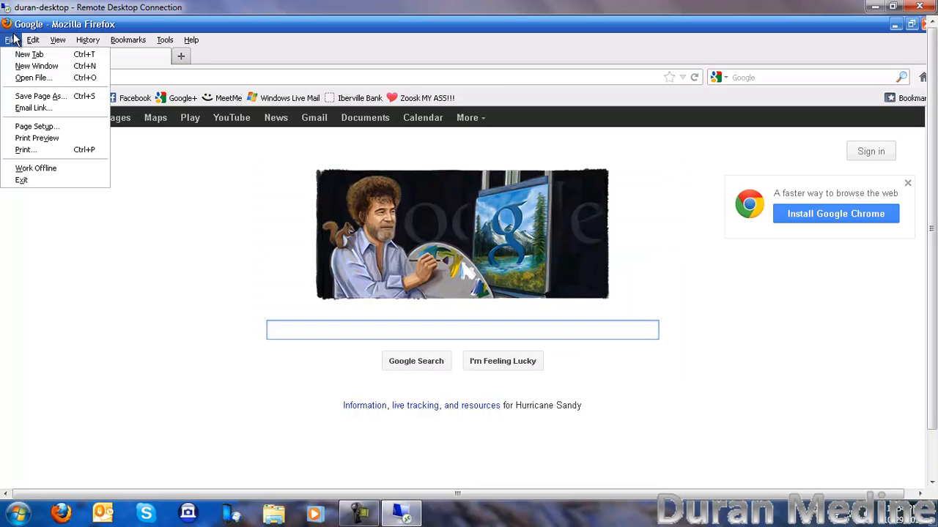
{"action": "left_click", "coordinate": [51, 186]}
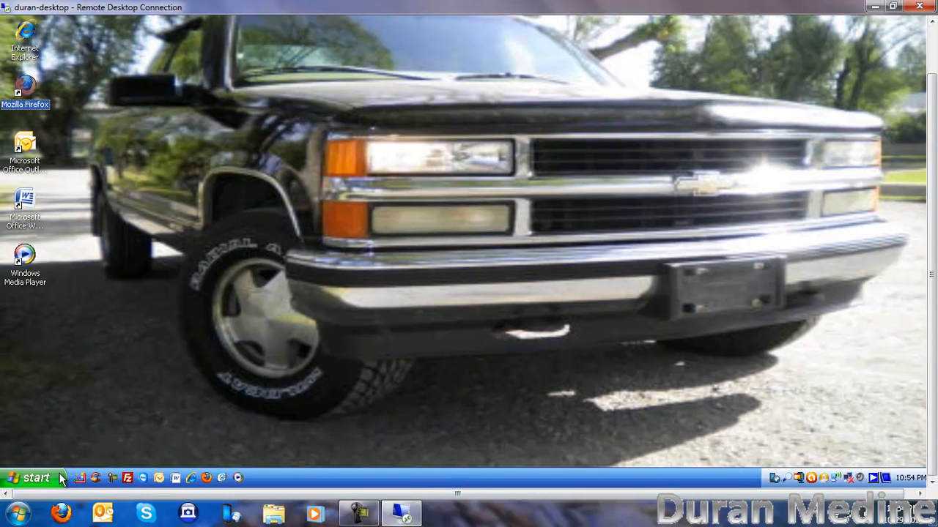
Open the remote Start menu and expand All Programs to reach Tweak UI
{"action": "left_click", "coordinate": [31, 477]}
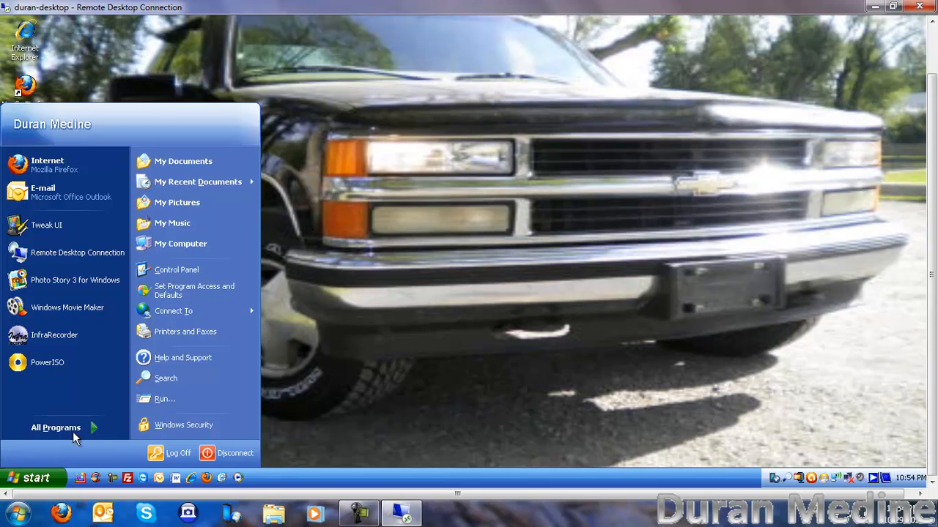
{"action": "left_click", "coordinate": [56, 427]}
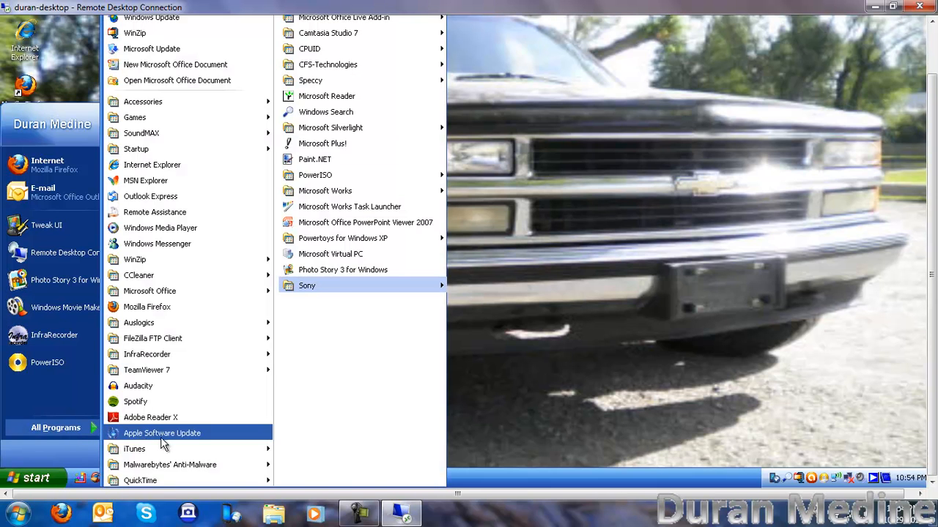
{"action": "mouse_move", "coordinate": [523, 135]}
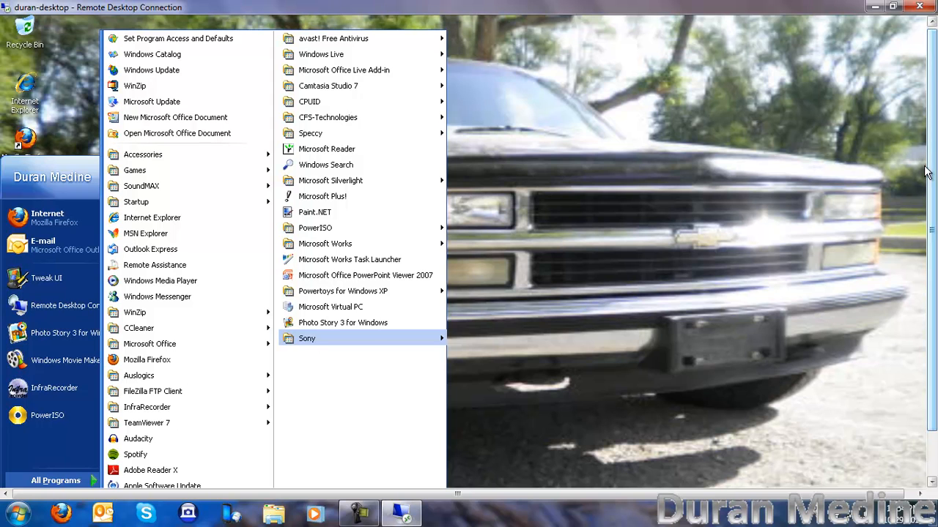
{"action": "mouse_move", "coordinate": [359, 291]}
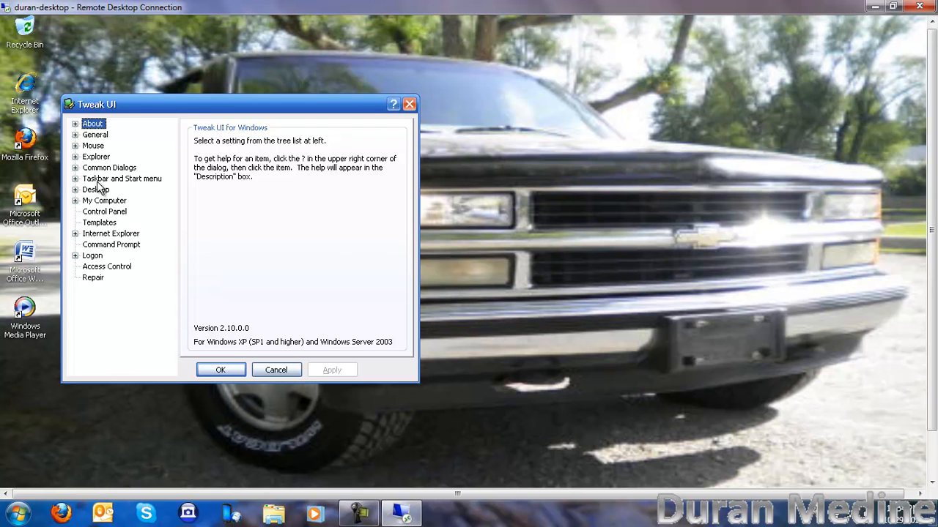
Browse Tweak UI's My Computer, Internet Explorer and Logon pages, removing the Internet Explorer desktop icon
{"action": "left_click", "coordinate": [104, 200]}
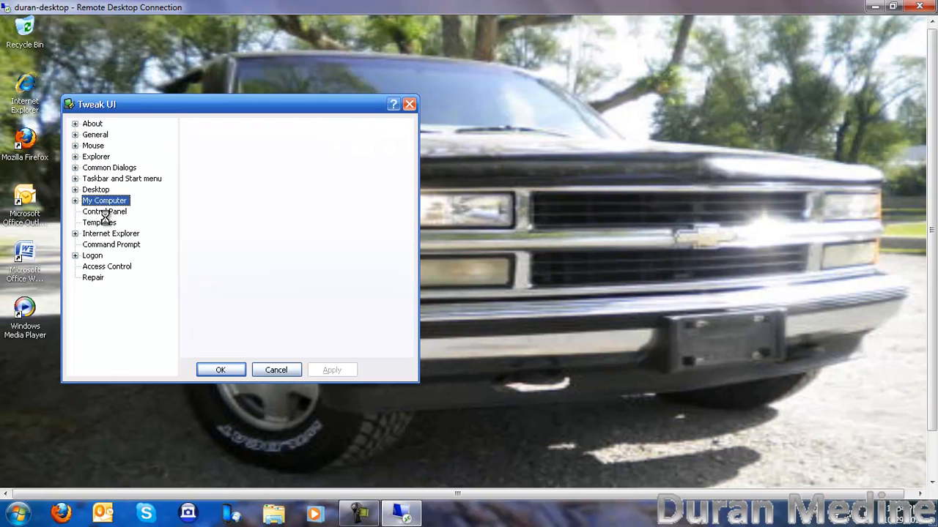
{"action": "left_click", "coordinate": [110, 233]}
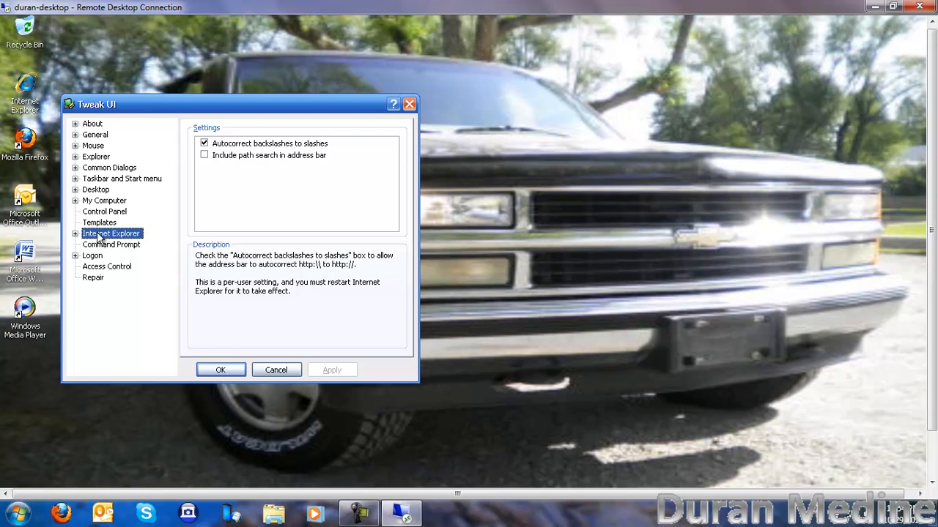
{"action": "left_click", "coordinate": [92, 255]}
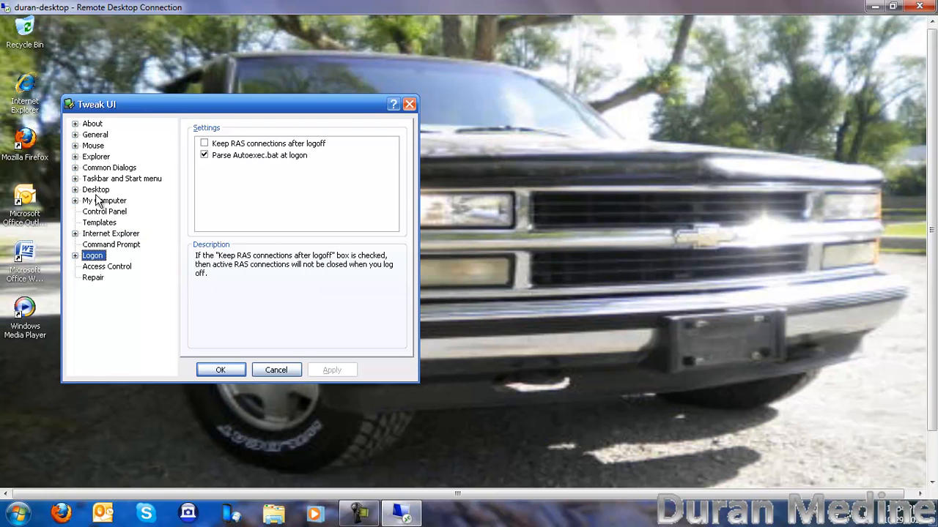
{"action": "left_click", "coordinate": [95, 189]}
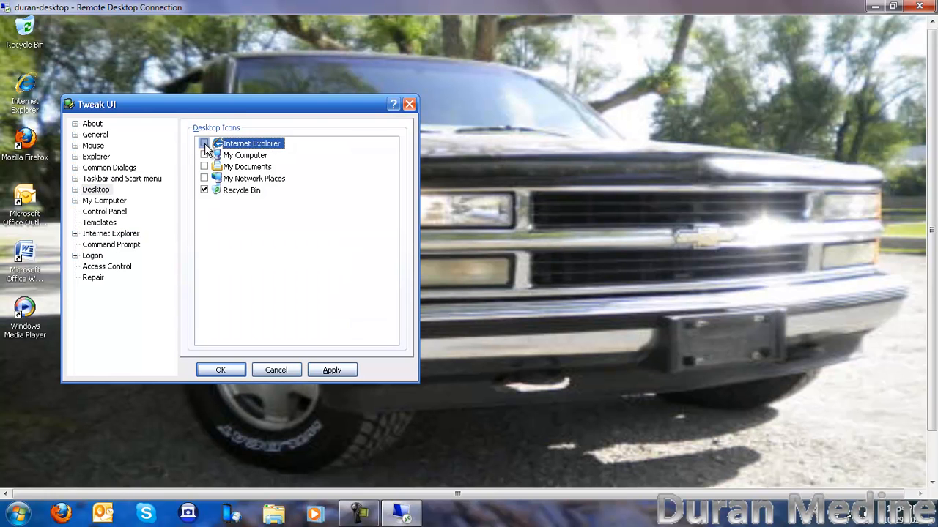
{"action": "left_click", "coordinate": [332, 369]}
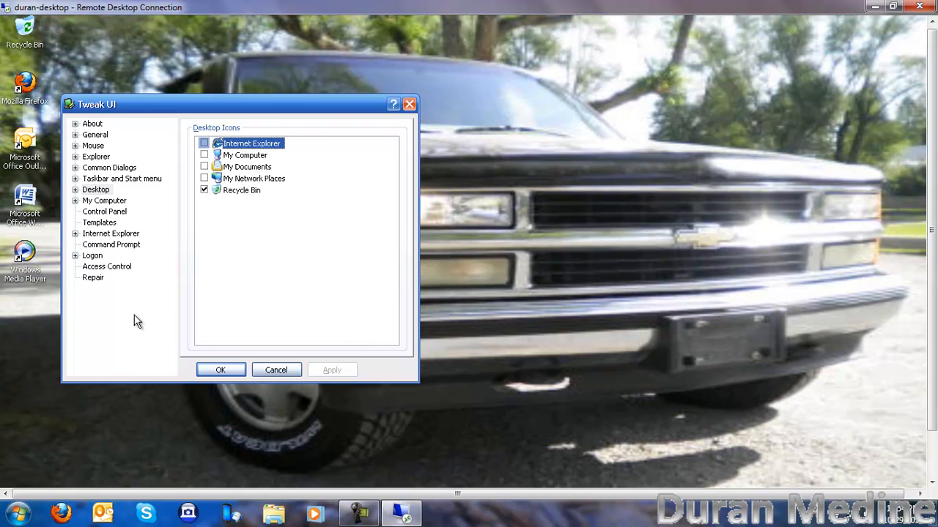
{"action": "mouse_move", "coordinate": [103, 218]}
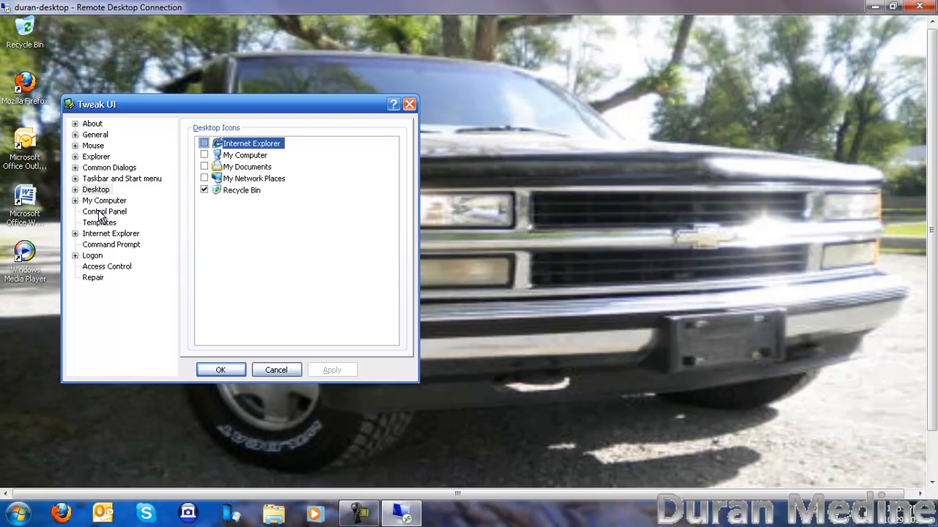
{"action": "left_click", "coordinate": [104, 200]}
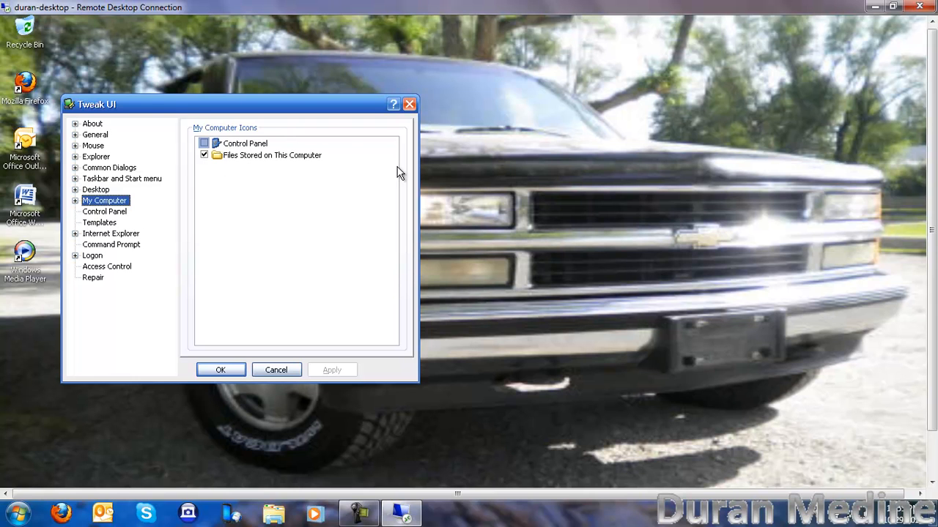
{"action": "mouse_move", "coordinate": [363, 202]}
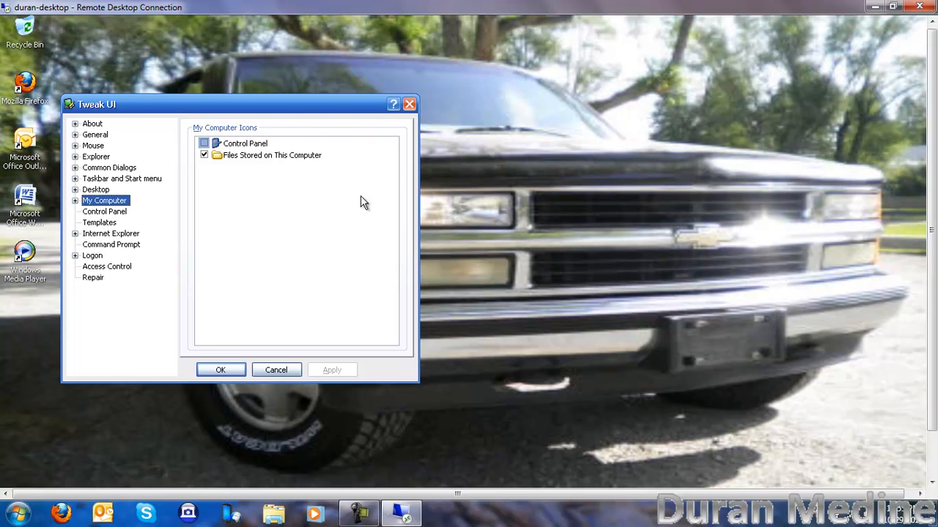
{"action": "mouse_move", "coordinate": [372, 191]}
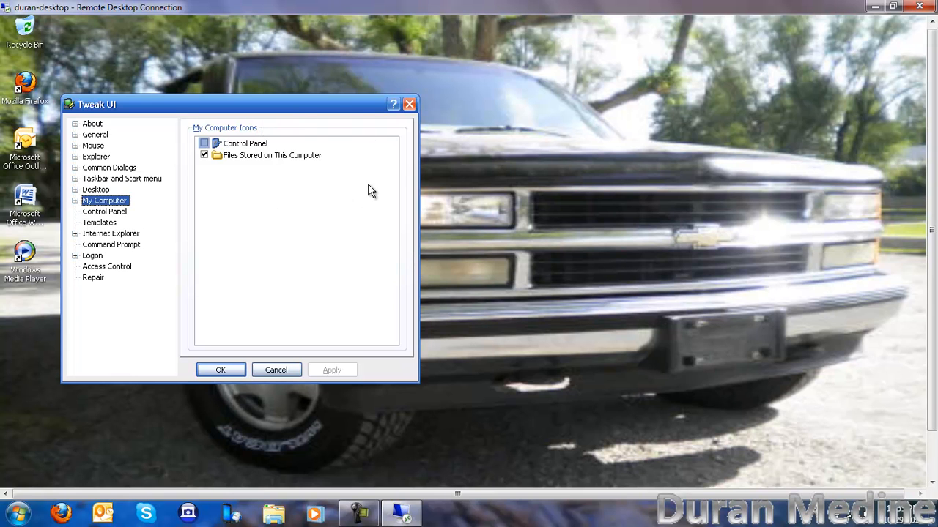
{"action": "left_click", "coordinate": [245, 143]}
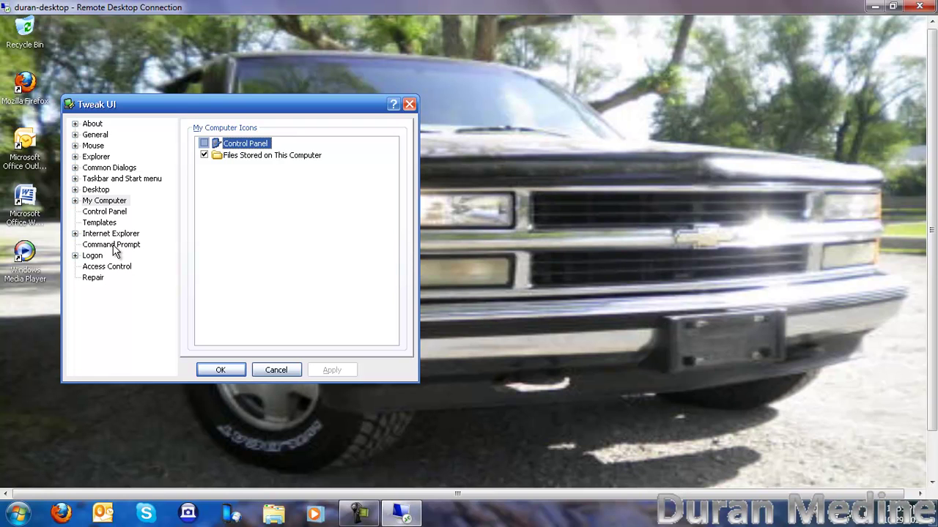
{"action": "left_click", "coordinate": [95, 189]}
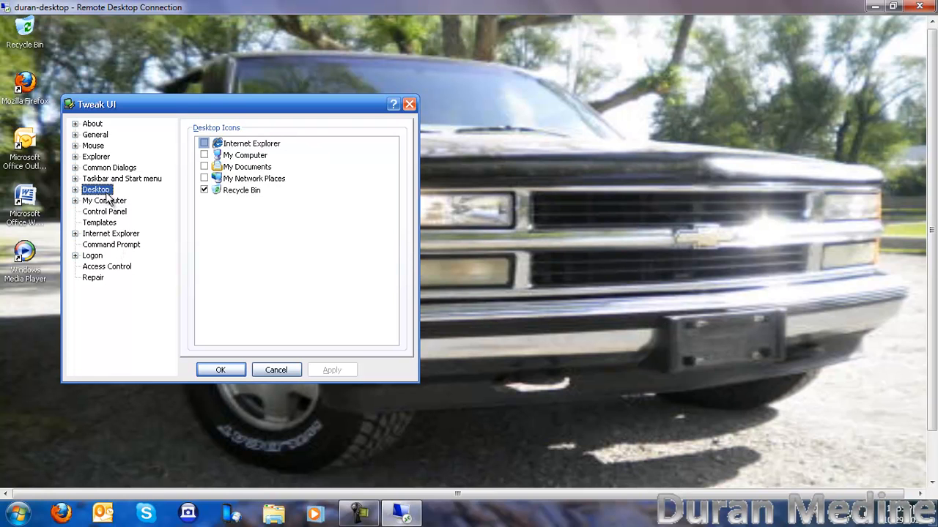
Browse the Taskbar, Common Dialogs, Mouse and Explorer pages, ending on Repair
{"action": "left_click", "coordinate": [121, 178]}
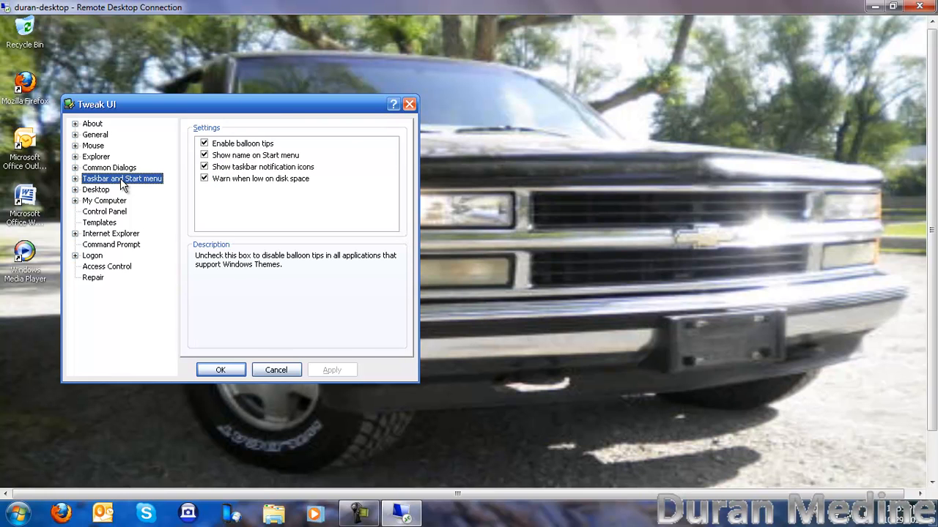
{"action": "left_click", "coordinate": [109, 167]}
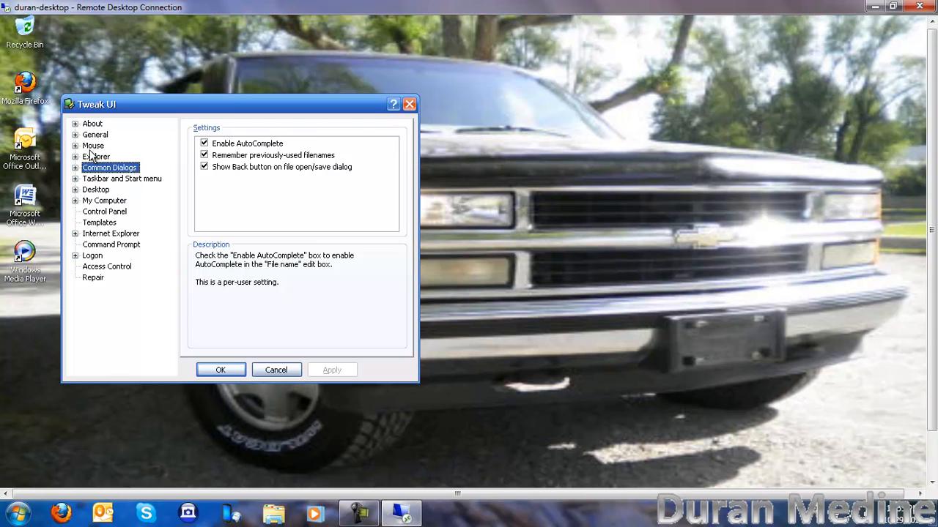
{"action": "left_click", "coordinate": [92, 145]}
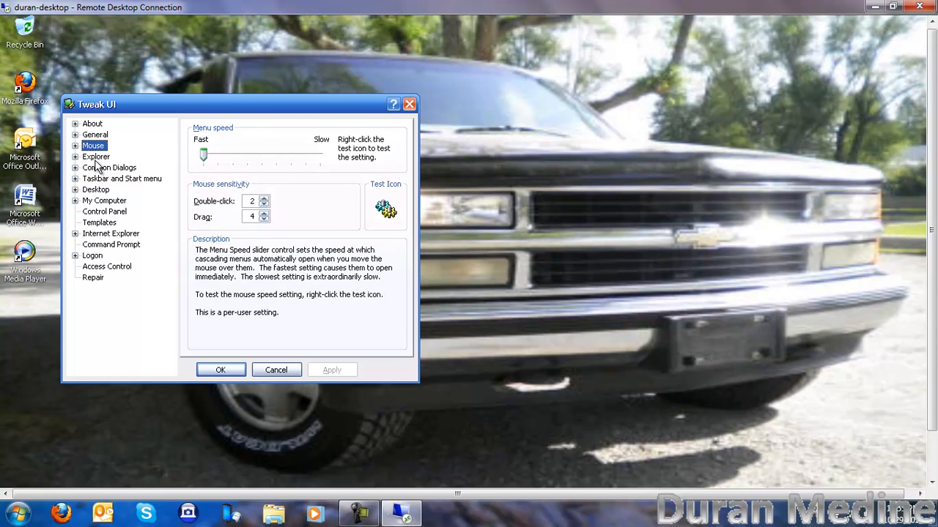
{"action": "left_click", "coordinate": [96, 156]}
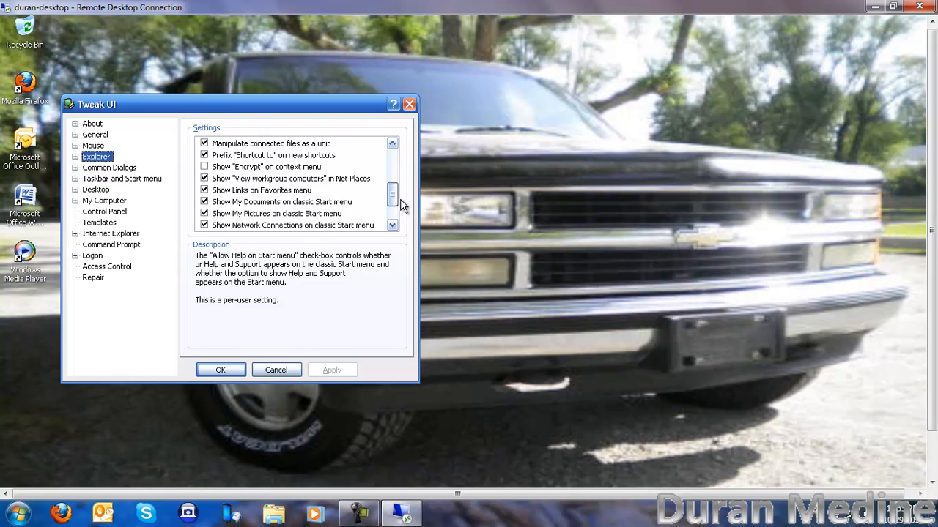
{"action": "scroll", "scroll_direction": "down", "scroll_amount": 3}
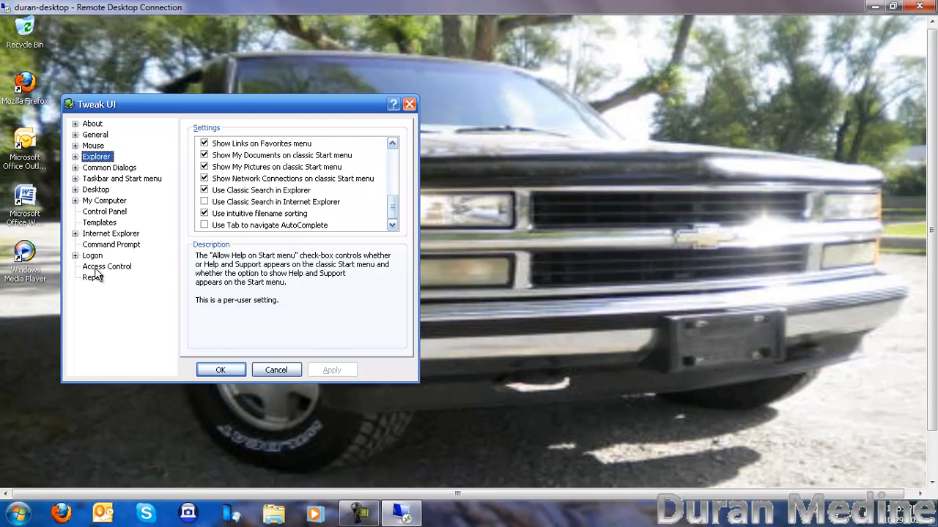
{"action": "left_click", "coordinate": [92, 277]}
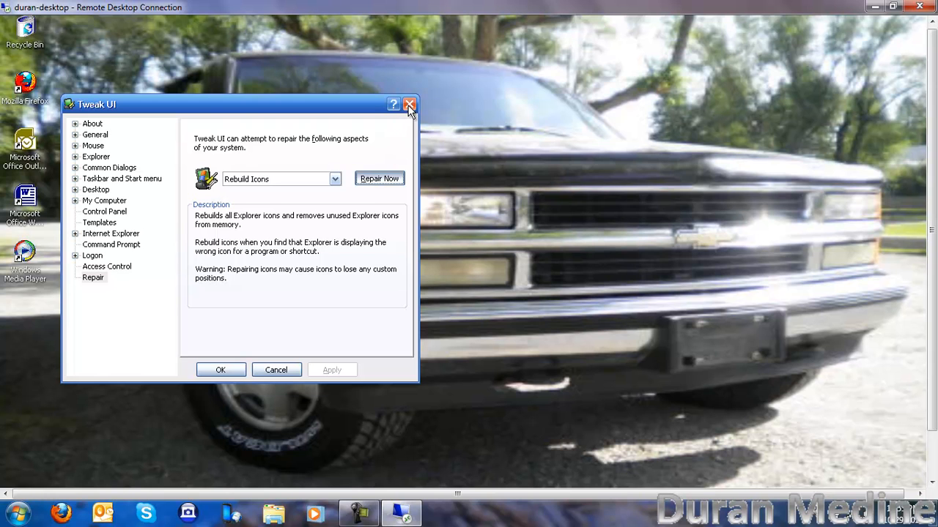
{"action": "mouse_move", "coordinate": [911, 156]}
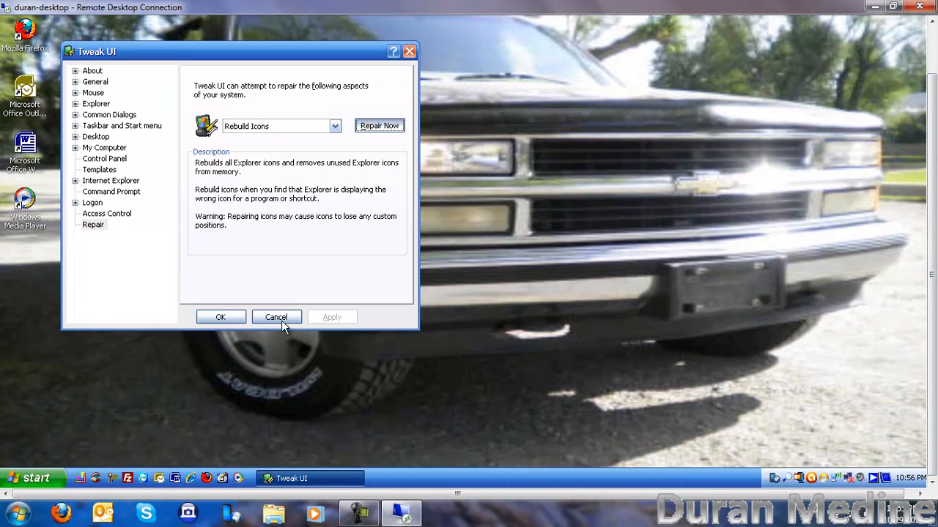
{"action": "mouse_move", "coordinate": [280, 322]}
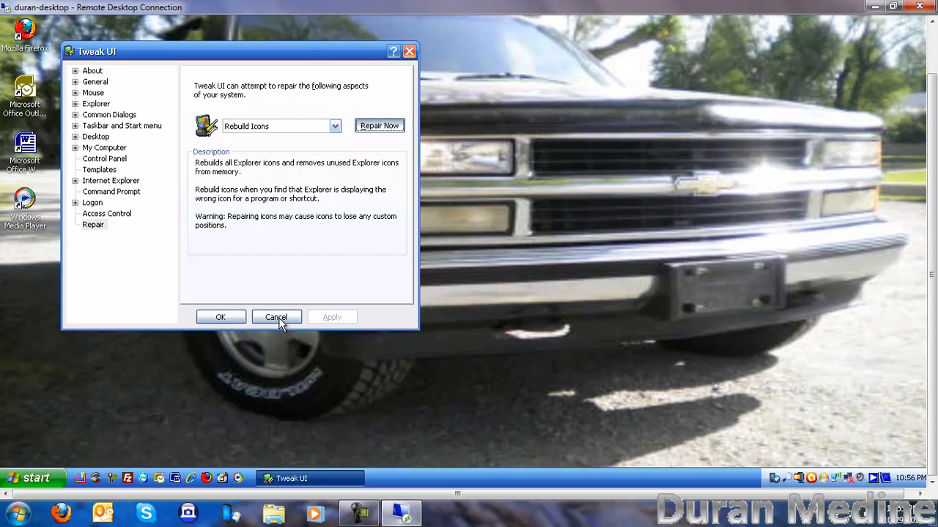
Cancel out of Tweak UI so none of the browsed settings are applied
{"action": "left_click", "coordinate": [276, 317]}
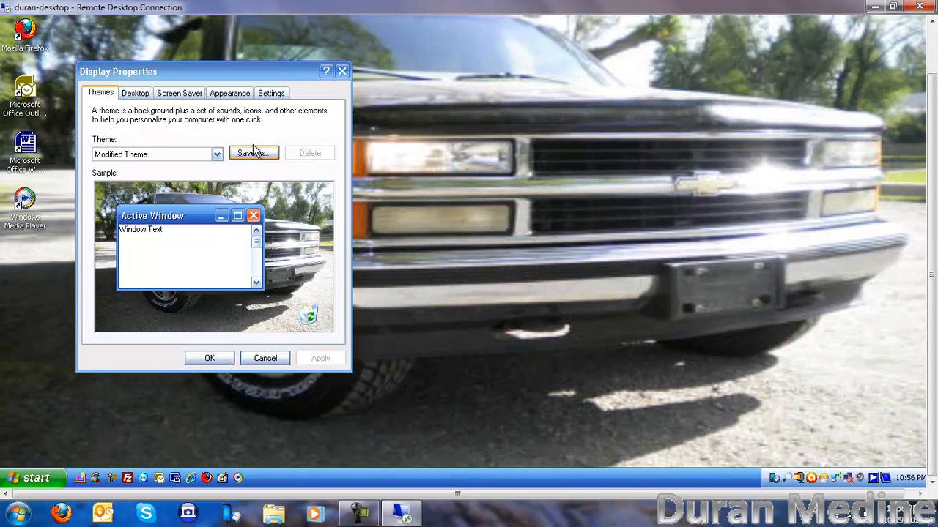
{"action": "left_click", "coordinate": [271, 93]}
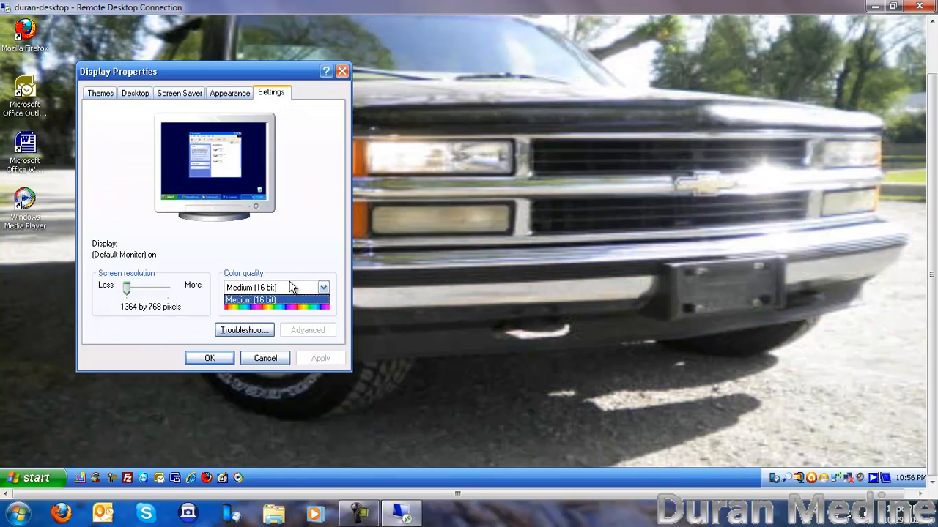
{"action": "left_click", "coordinate": [275, 300]}
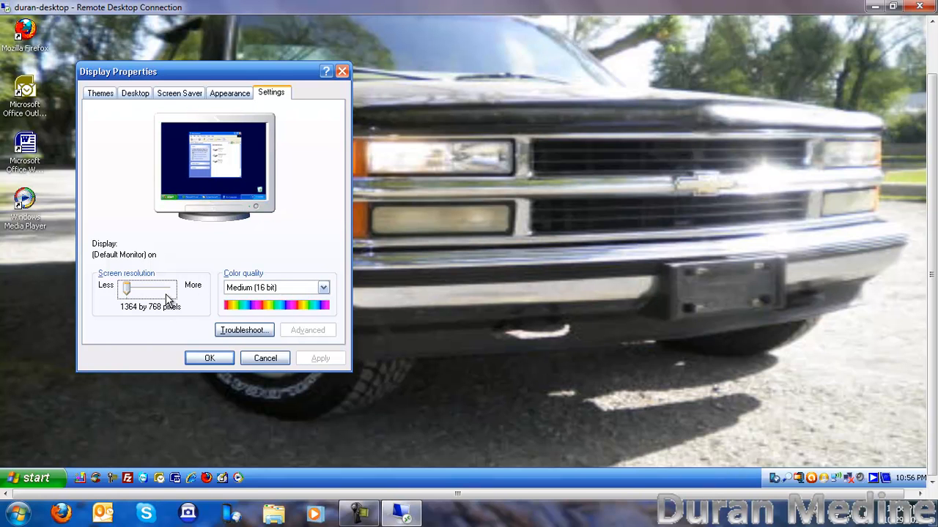
{"action": "mouse_move", "coordinate": [182, 291]}
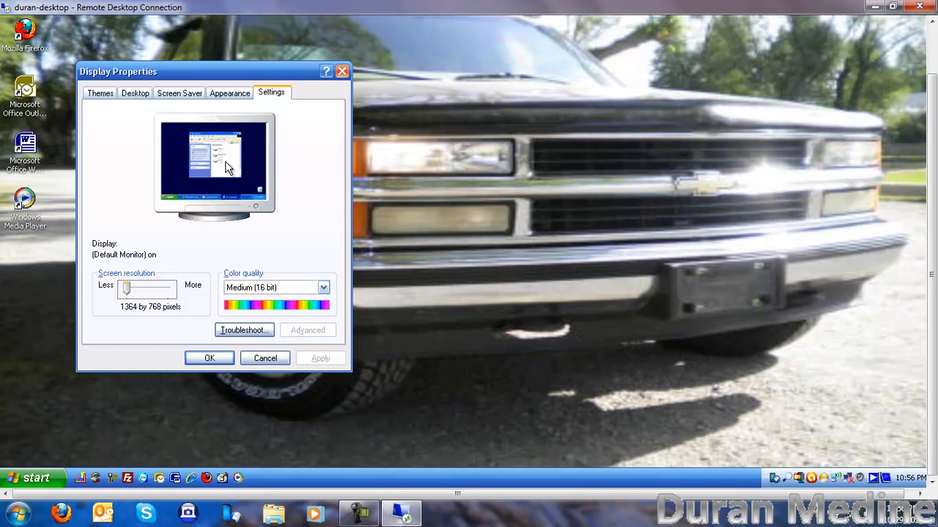
{"action": "mouse_move", "coordinate": [98, 96]}
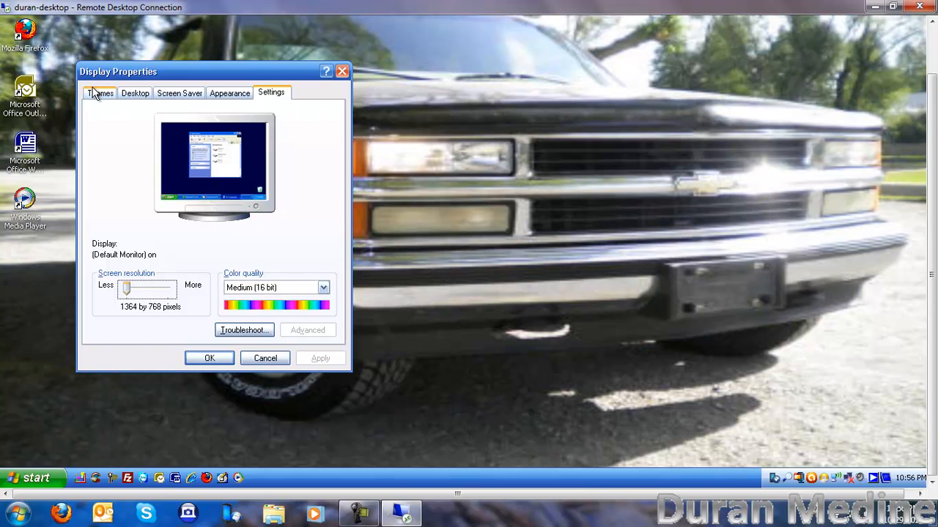
{"action": "left_click", "coordinate": [99, 93]}
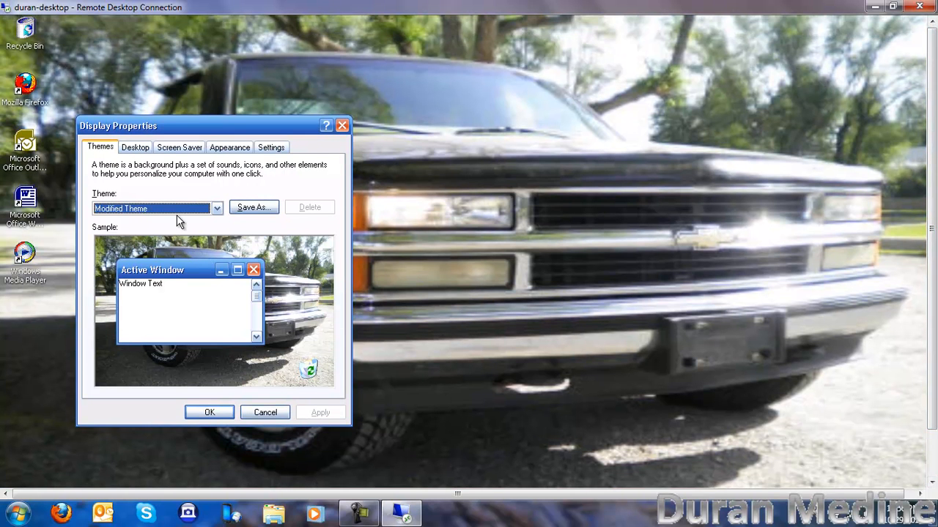
Preview Royale Remixed in the Theme list, then apply Windows Classic
{"action": "left_click", "coordinate": [216, 208]}
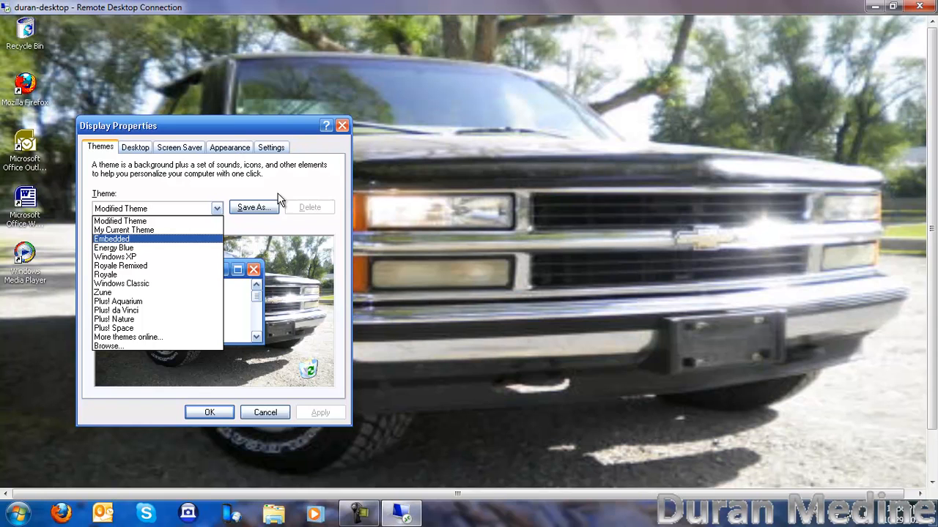
{"action": "mouse_move", "coordinate": [139, 247]}
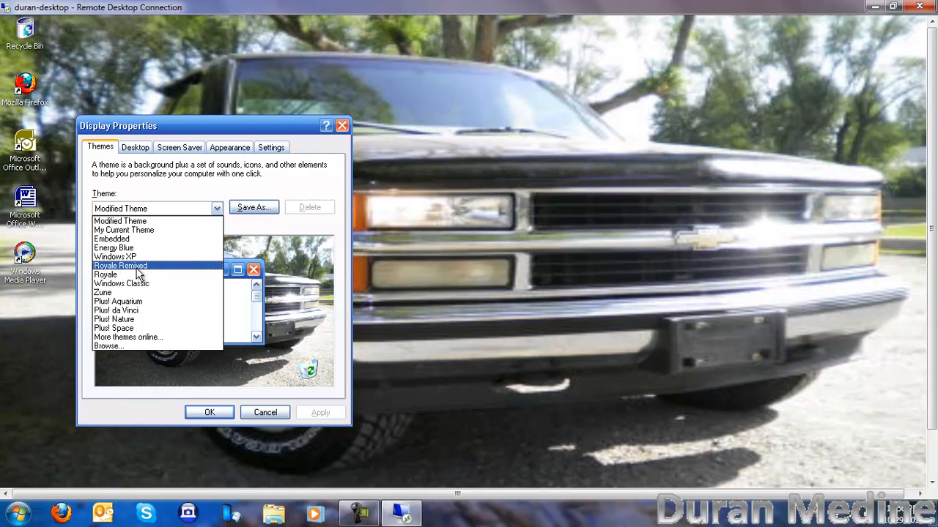
{"action": "left_click", "coordinate": [120, 265]}
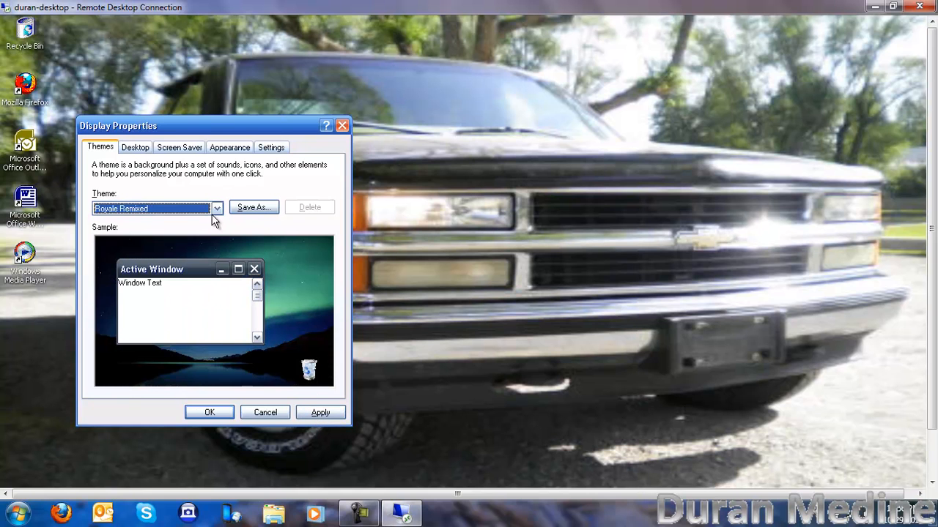
{"action": "left_click", "coordinate": [216, 208]}
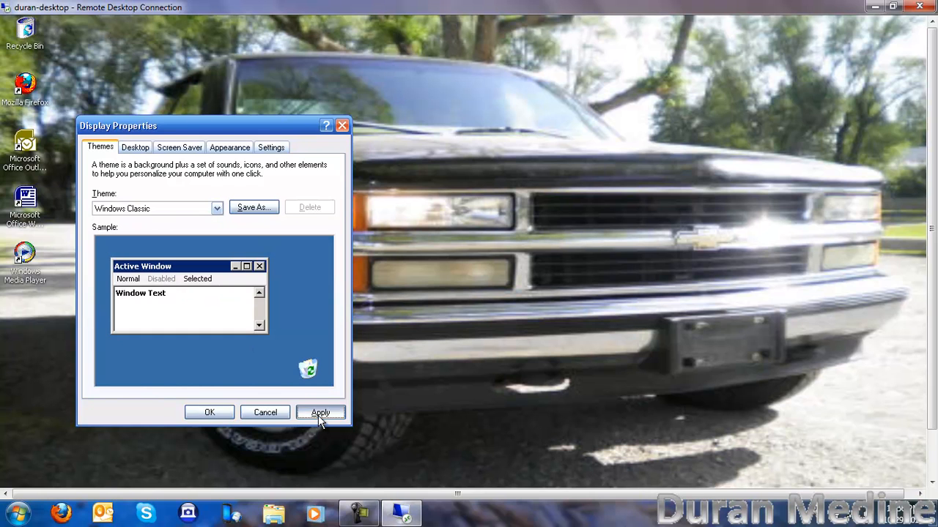
{"action": "left_click", "coordinate": [320, 413]}
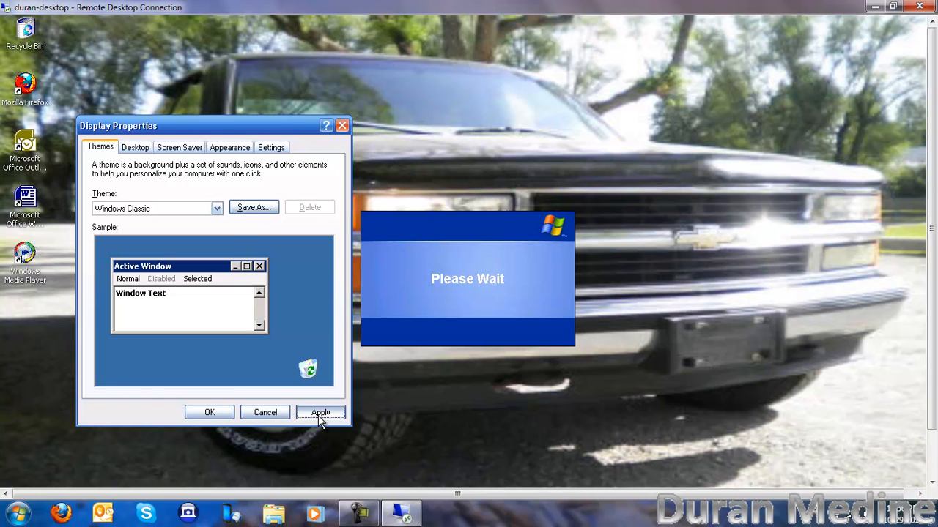
{"action": "left_click", "coordinate": [320, 412]}
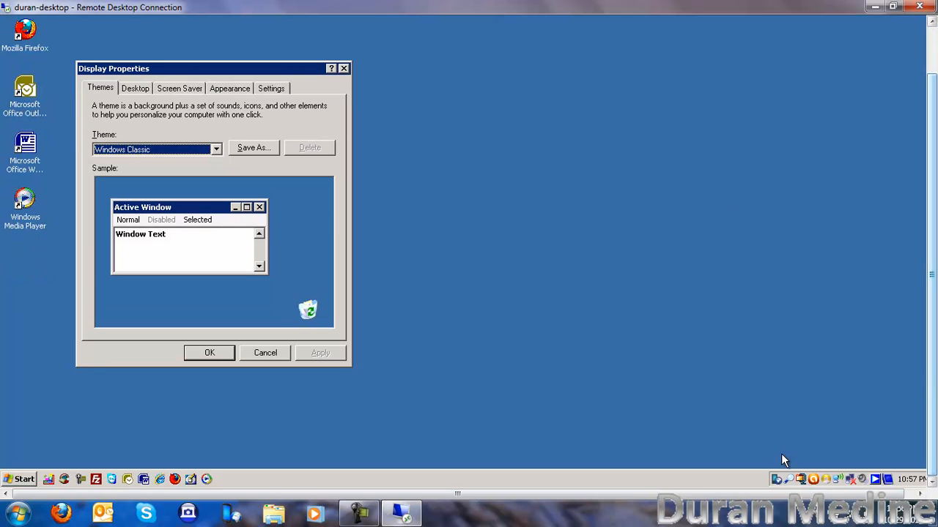
{"action": "mouse_move", "coordinate": [822, 482]}
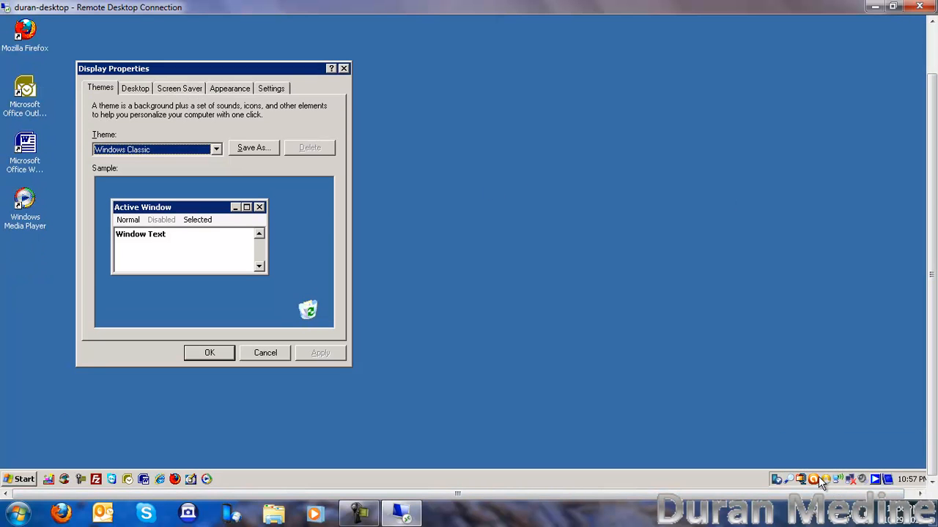
Exit the Windows Search and PowerISO tray programs and open All Programs
{"action": "left_click", "coordinate": [813, 479]}
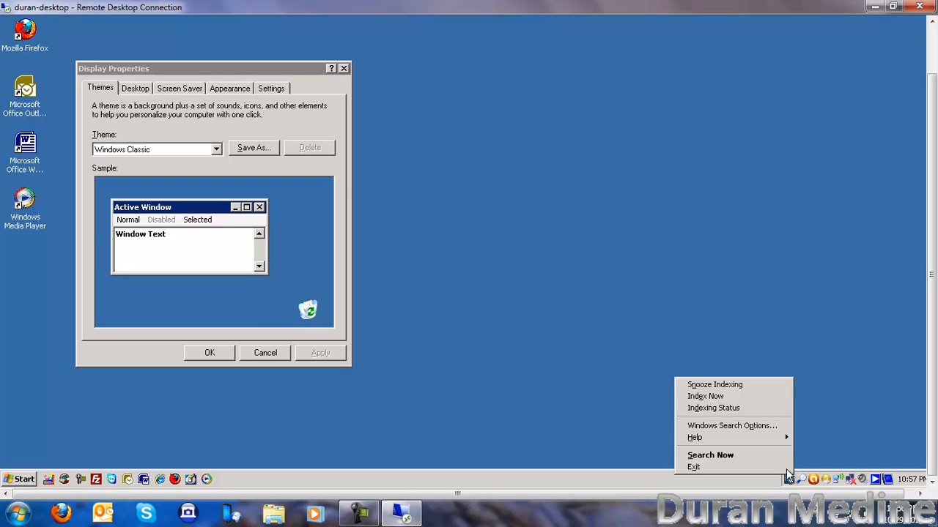
{"action": "left_click", "coordinate": [894, 480]}
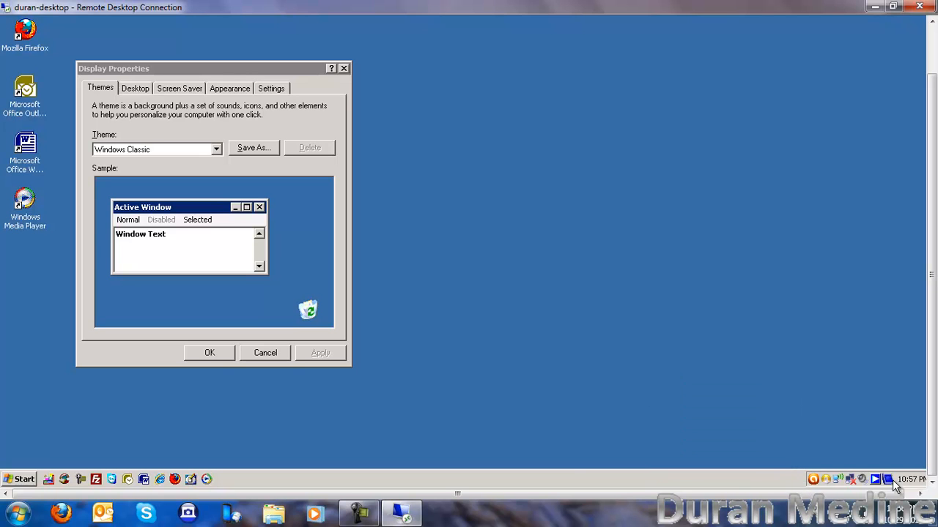
{"action": "mouse_move", "coordinate": [861, 481]}
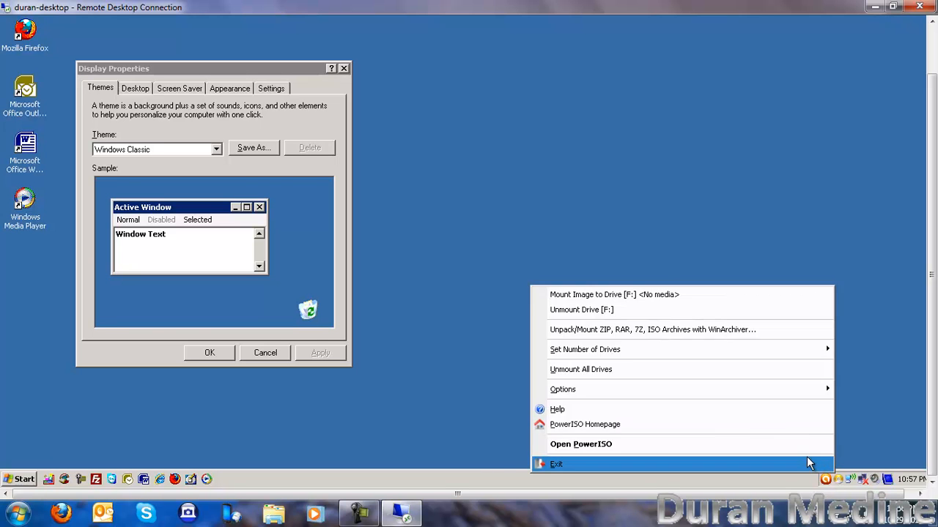
{"action": "left_click", "coordinate": [18, 478]}
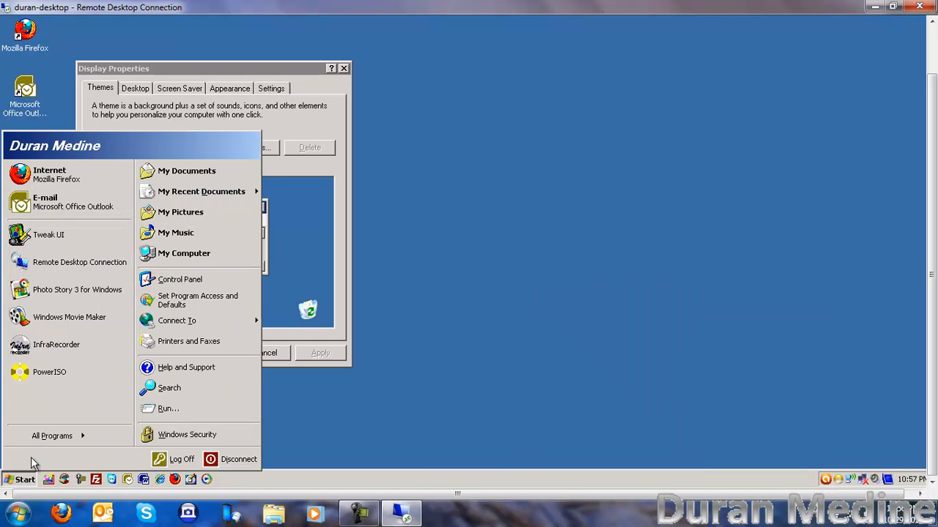
{"action": "left_click", "coordinate": [52, 435]}
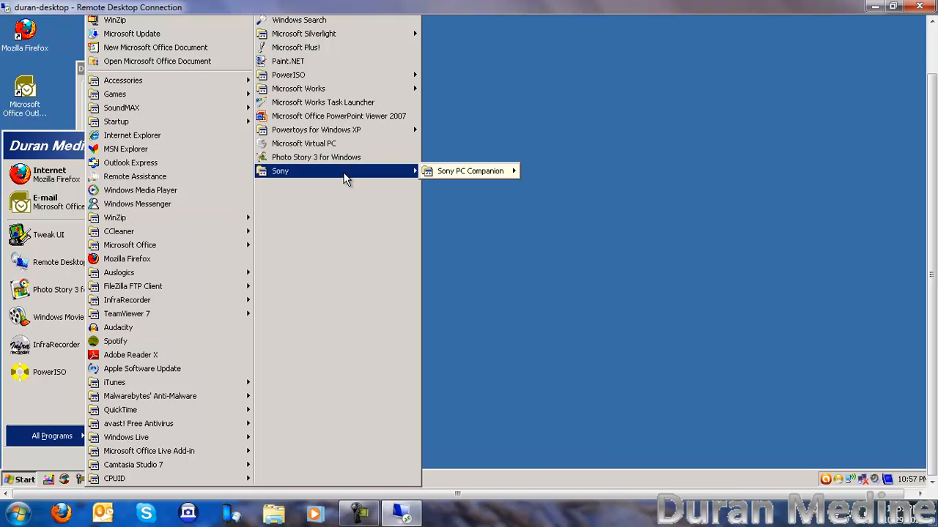
{"action": "mouse_move", "coordinate": [316, 130]}
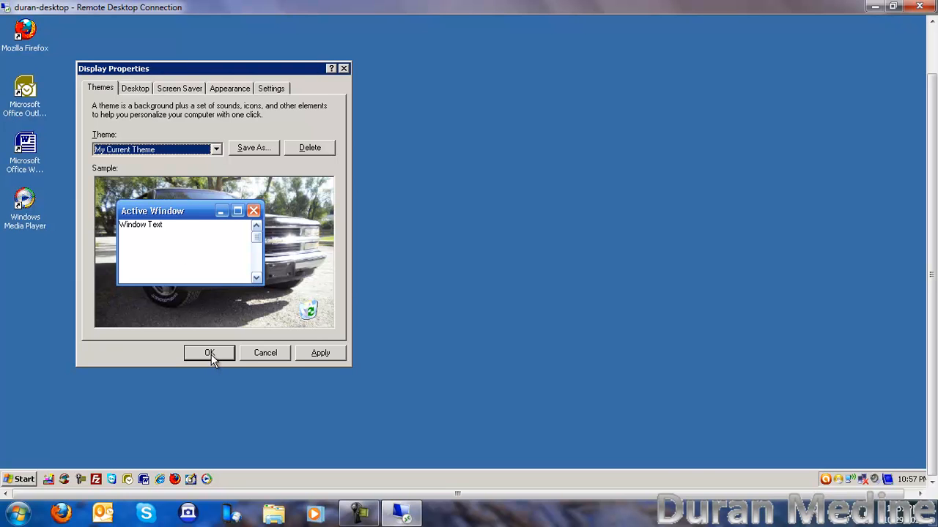
Confirm My Current Theme with the truck wallpaper, then disconnect the remote session
{"action": "left_click", "coordinate": [209, 353]}
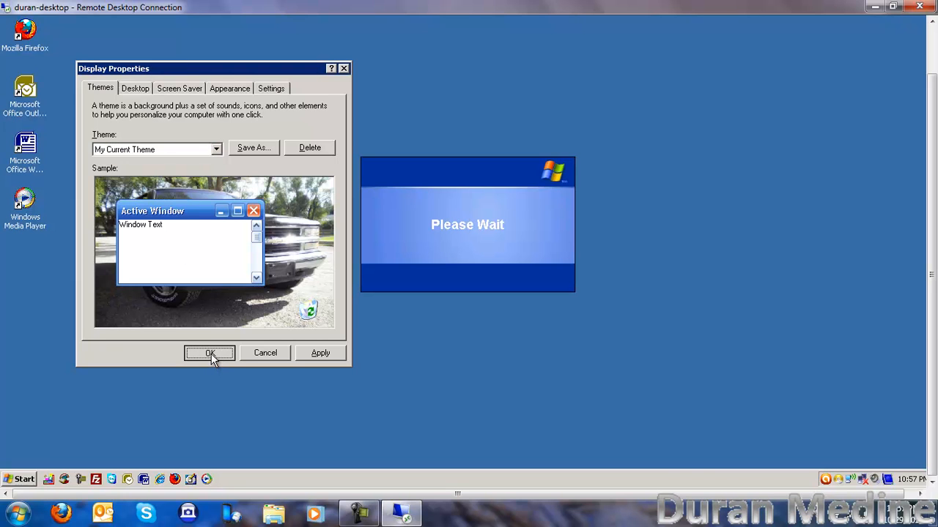
{"action": "left_click", "coordinate": [210, 353]}
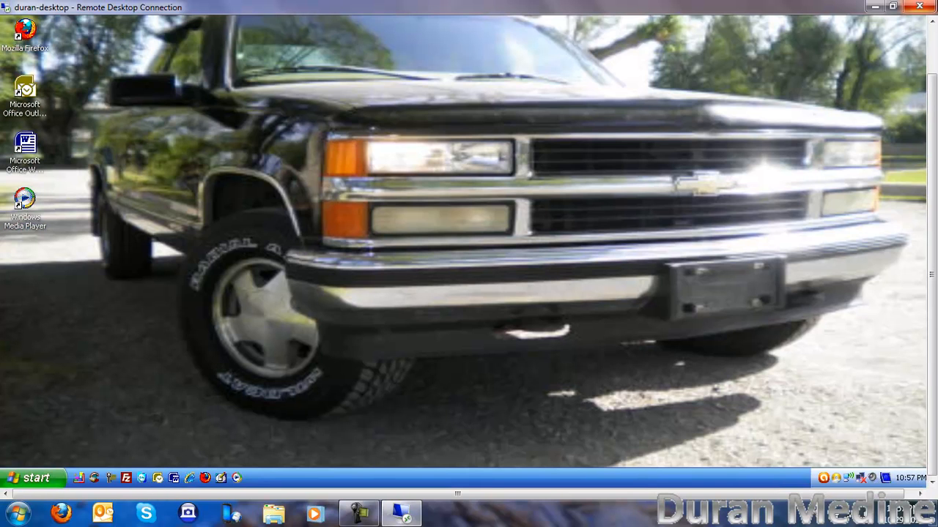
{"action": "left_click", "coordinate": [919, 8]}
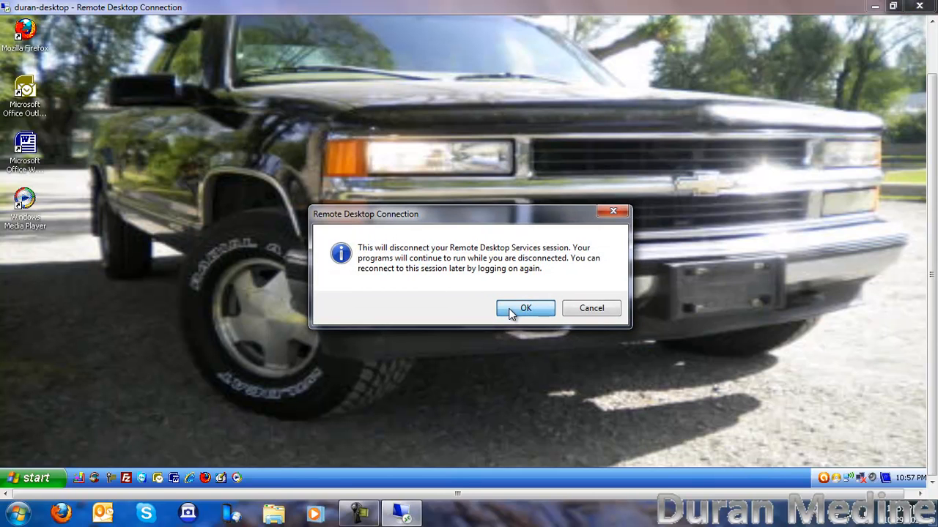
Confirm the disconnect with OK to close the Windows XP remote session
{"action": "left_click", "coordinate": [525, 307]}
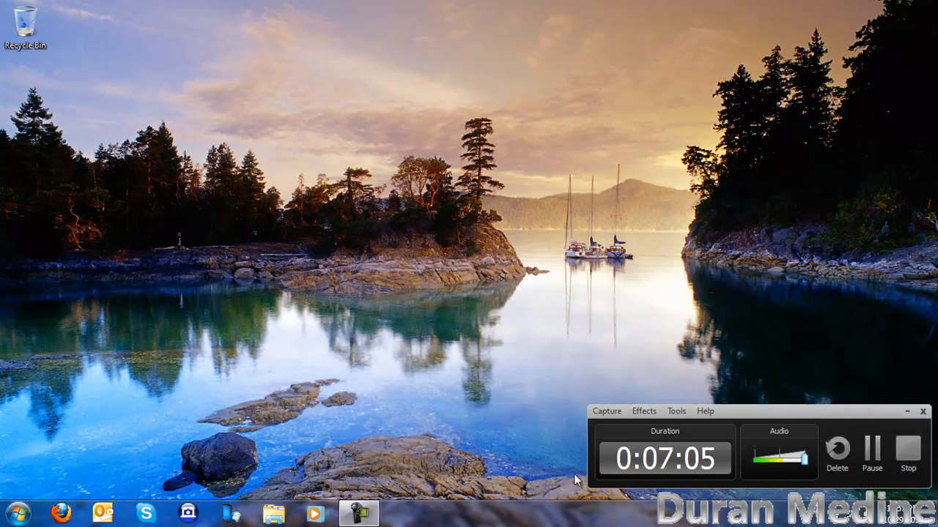